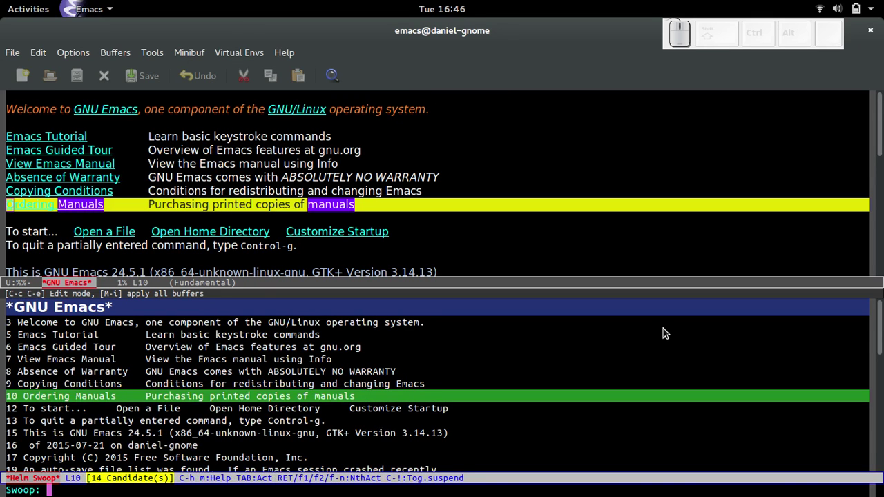
Step: Quit the Helm Swoop search and start finding a file from the home directory
type("openNP")
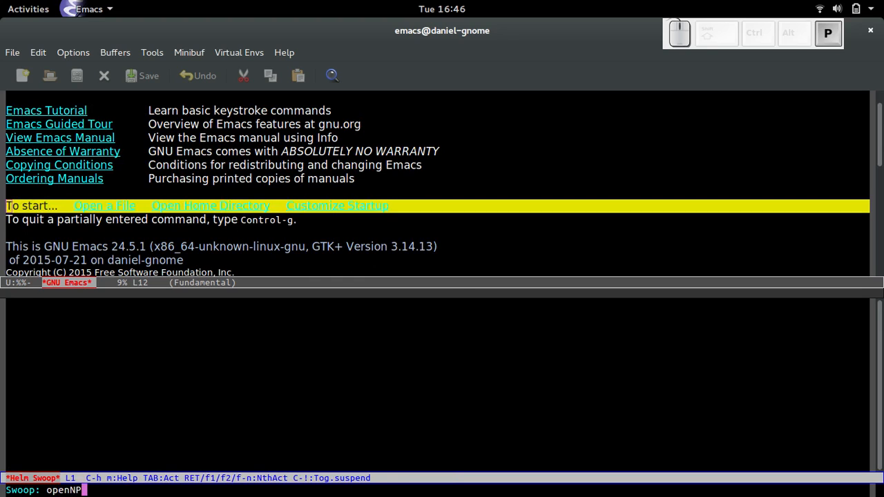
type("G")
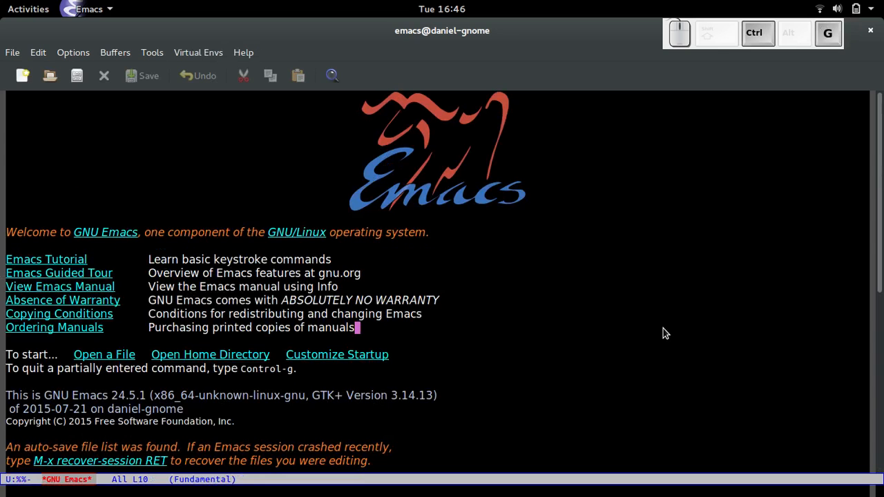
key("ctrl+x ctrl+f")
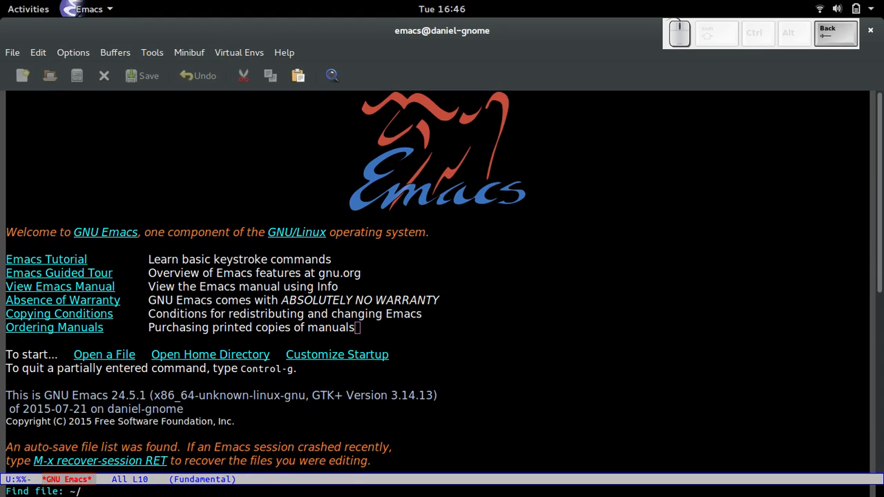
Step: Open ~/.emacs.d/init.el and add a ';; Helm' comment line at the end
key("tab")
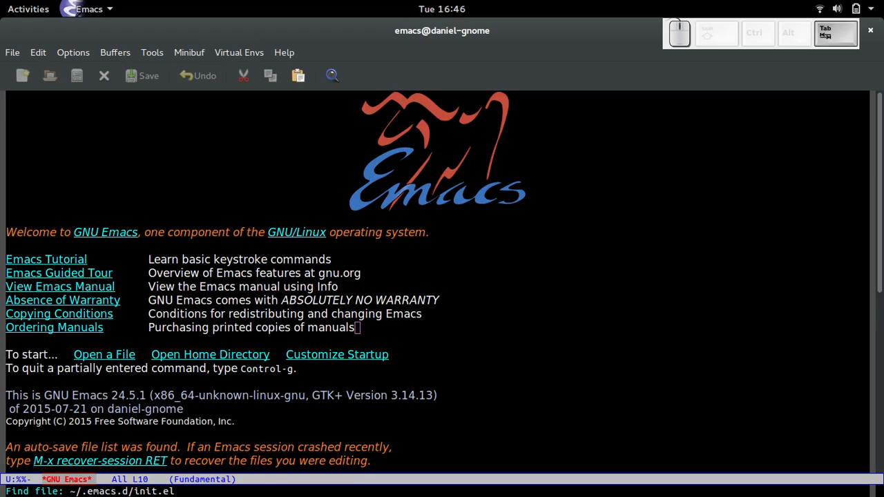
key("Return")
type(";;;;;;;;;;;;;;;;;;;;;;;;;;;;;;;;;;;;;;;;;;;;;;;;;;;;;;;;;;;;;;;;;;;;;;;;;;;;;;;;")
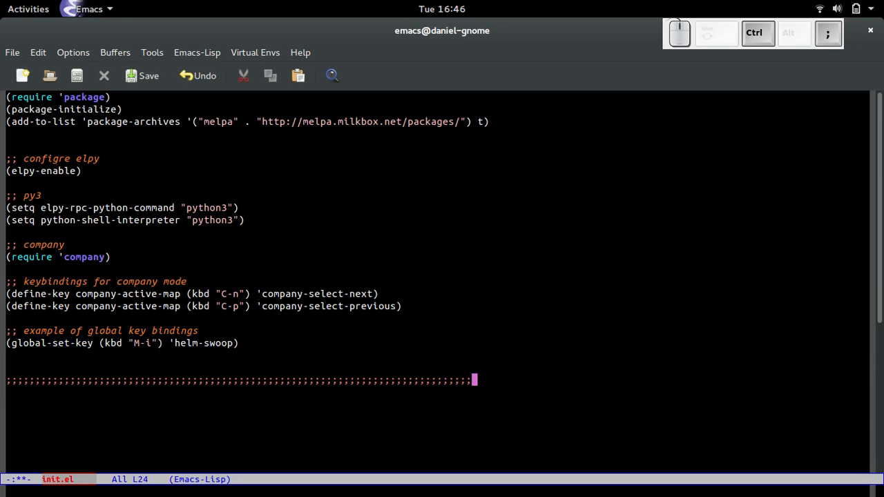
key("Return")
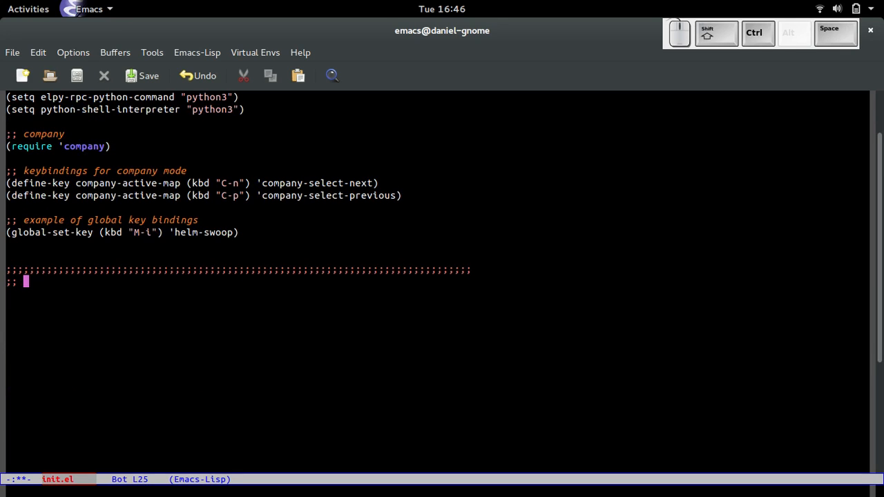
type("Helm")
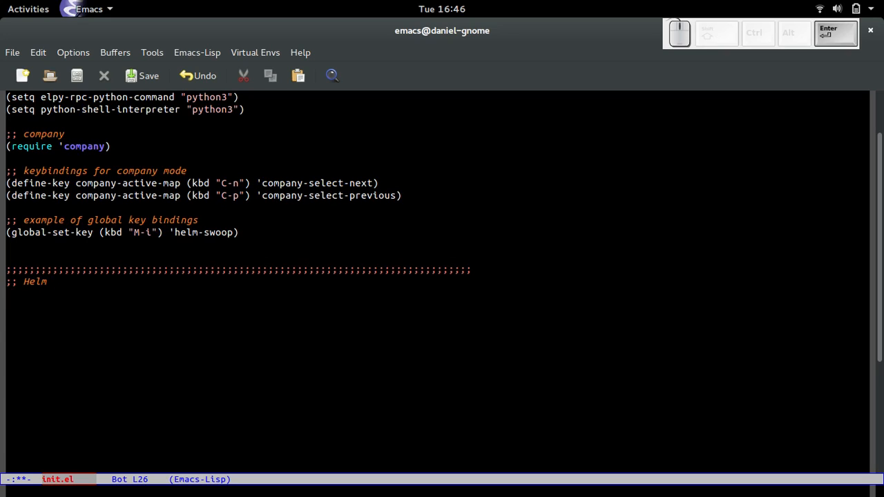
Step: Add (require 'helm-config) below the comment, followed by blank lines
type("(req")
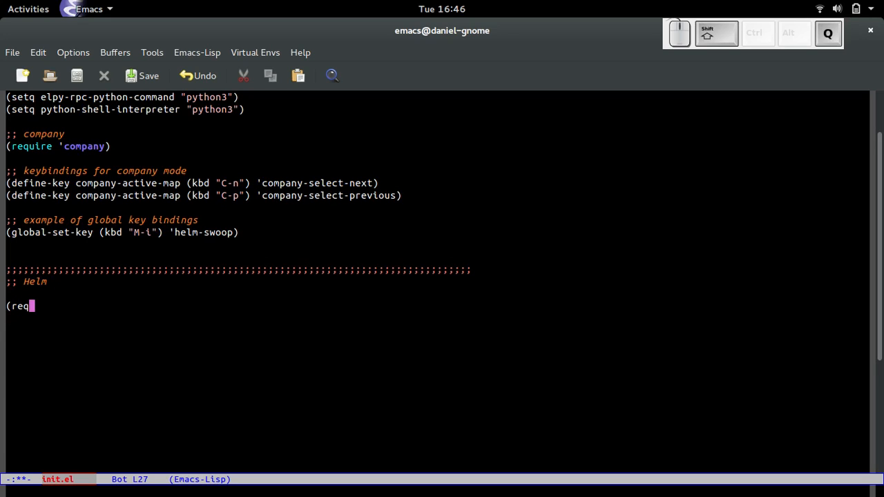
type("uire 'hel")
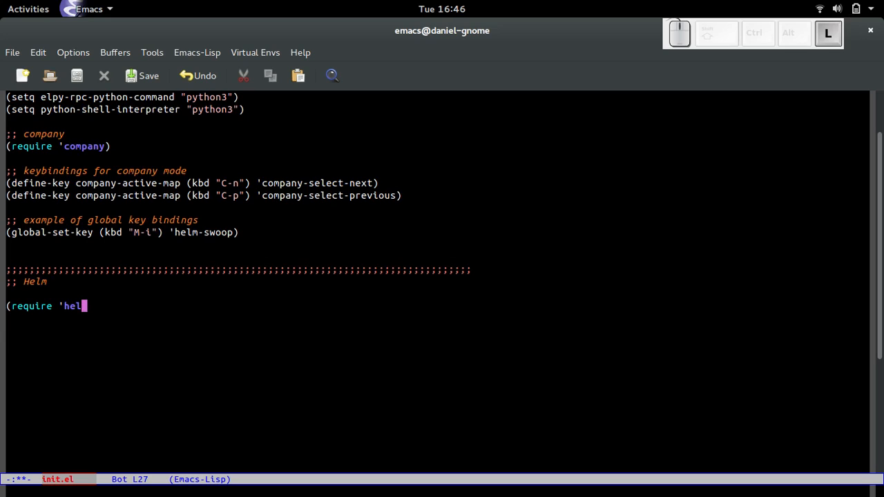
type("m")
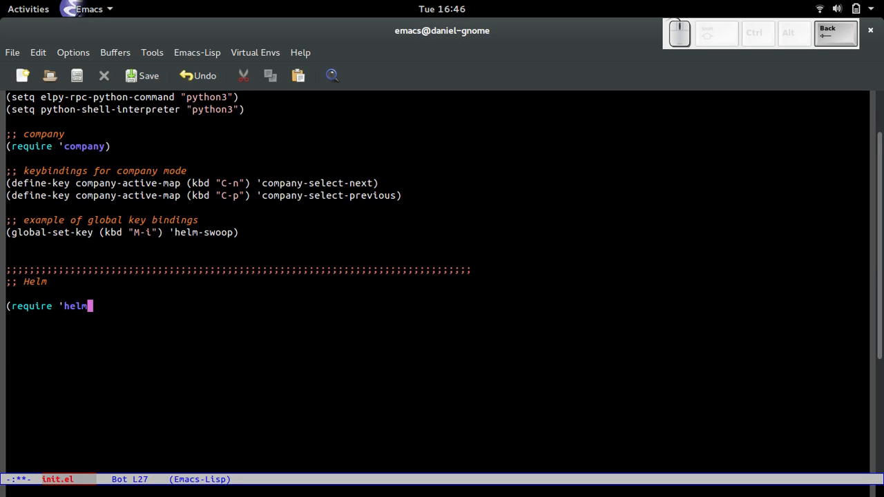
type(")")
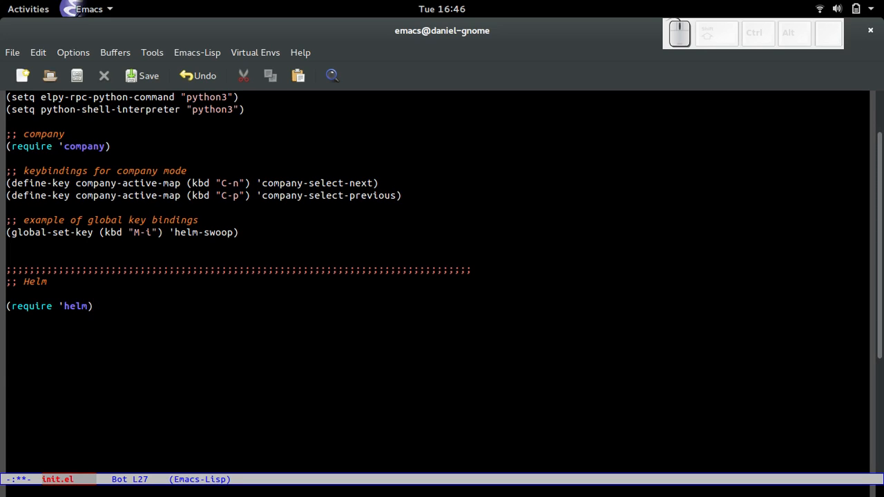
key("BackSpace")
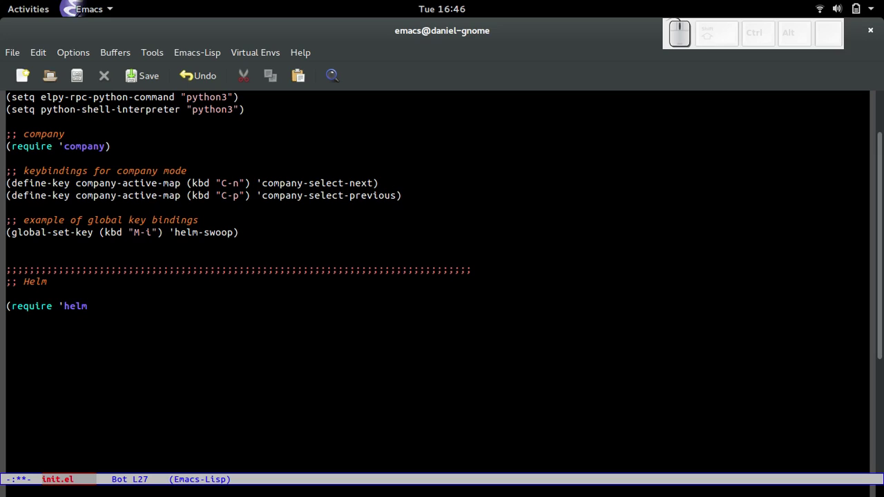
type("-config)")
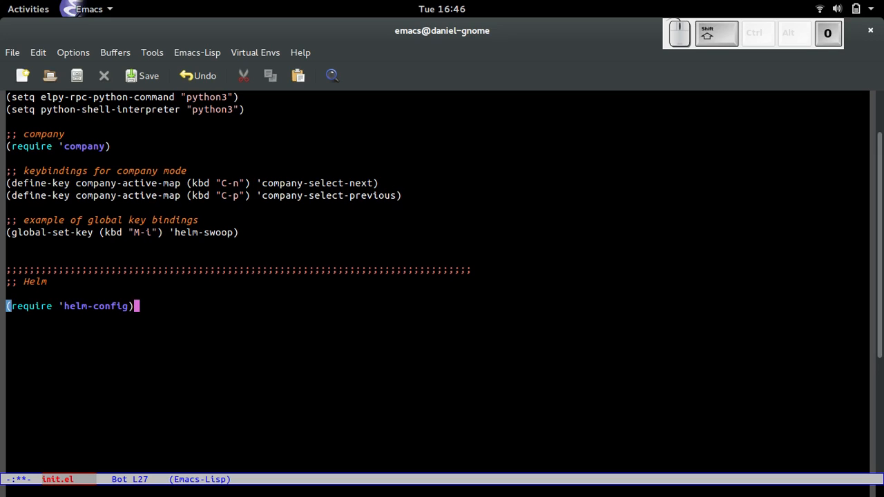
key("Return")
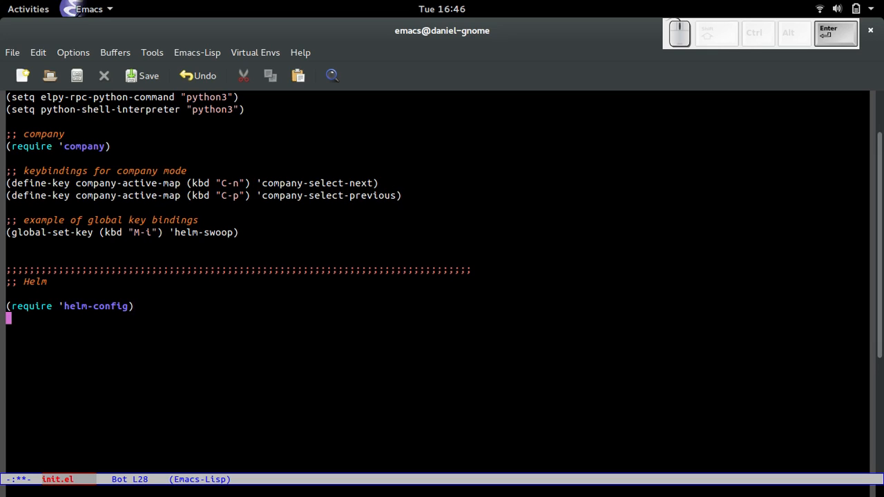
key("Return")
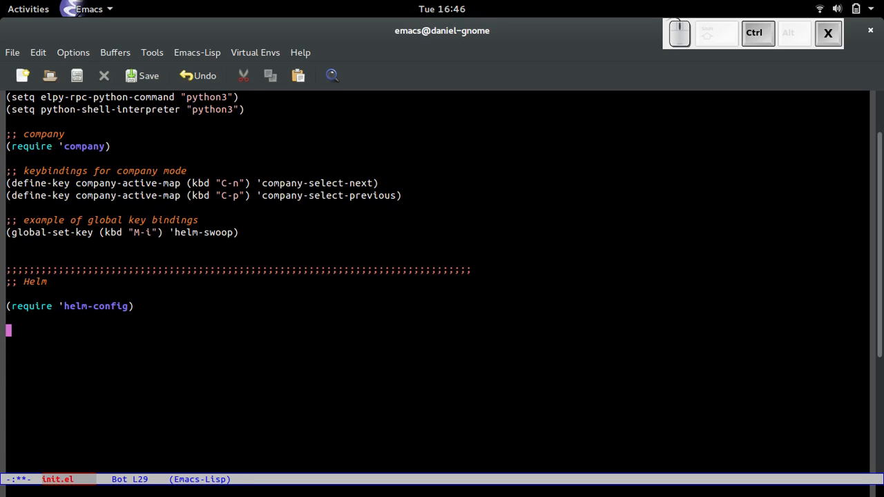
key("Tab")
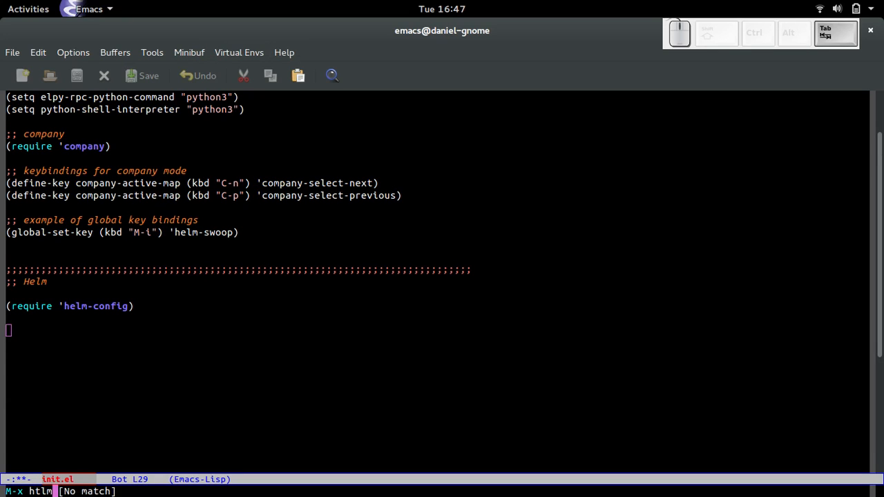
type("helm-bu")
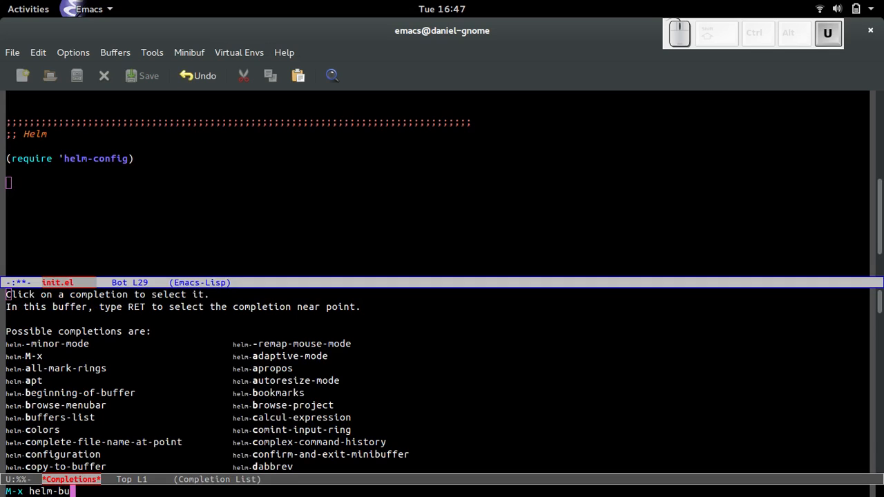
key("Return")
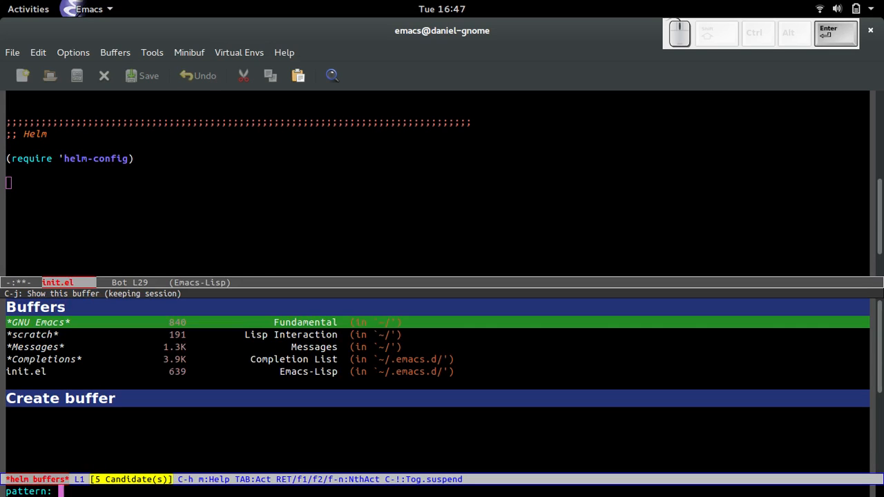
key("ctrl+p")
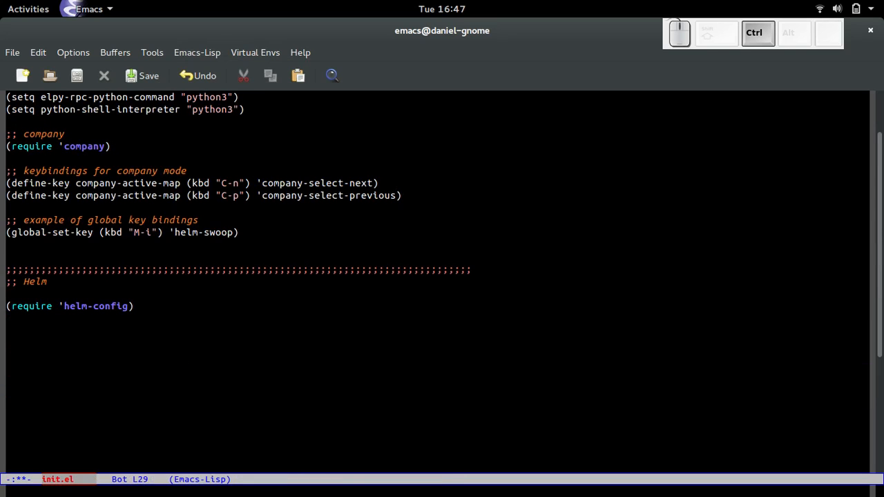
Step: Write (global-set-key (kbd "C-x b") 'helm-buffers-list), save, and begin an extended command
type("(")
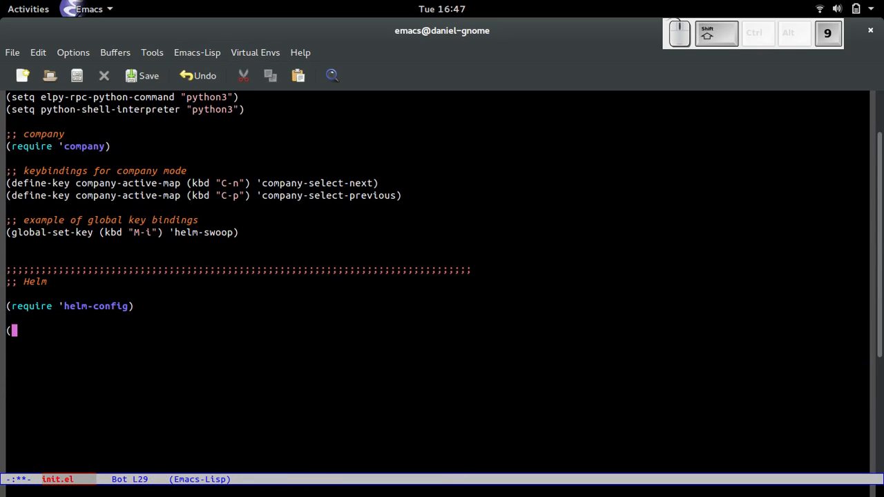
type("gl")
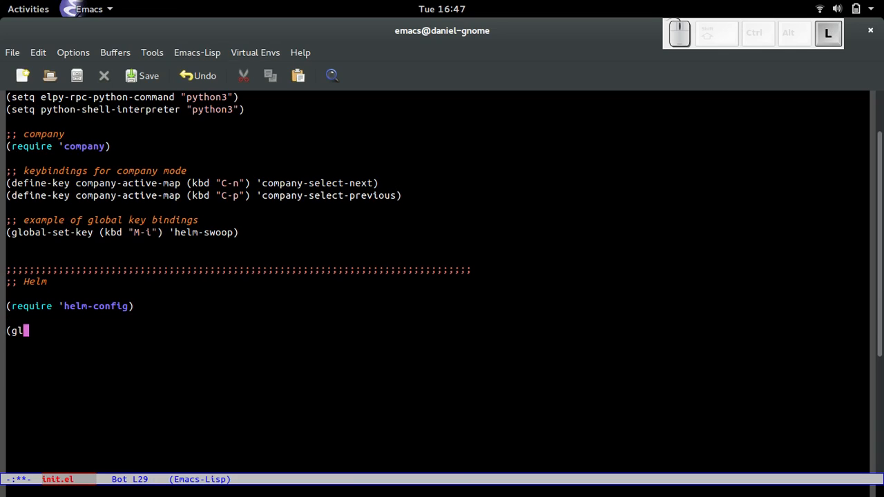
type("obal-set-key")
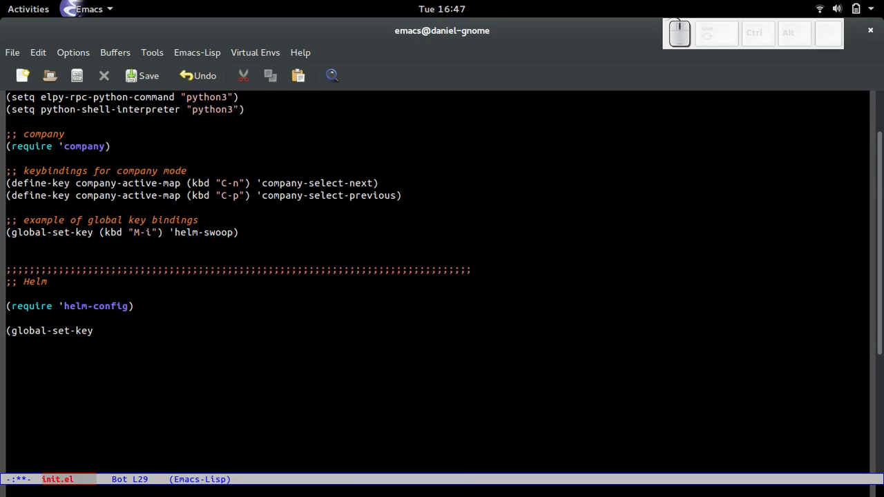
type("(kbd")
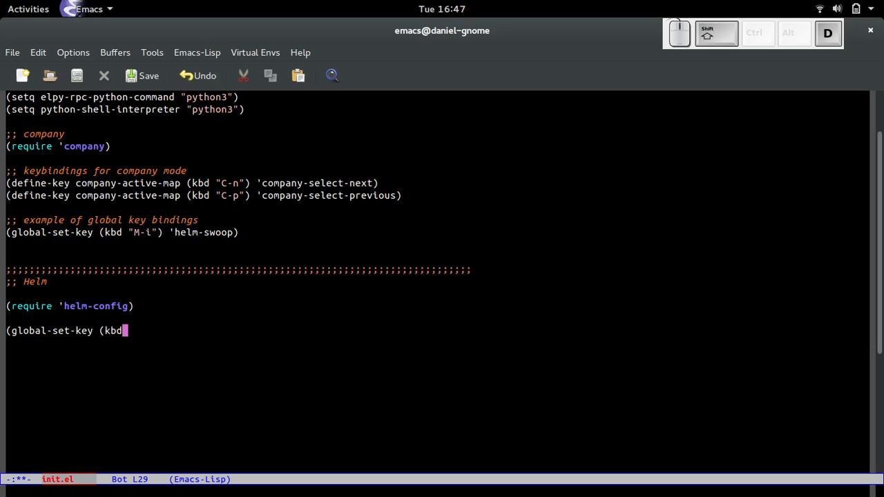
type("\"C")
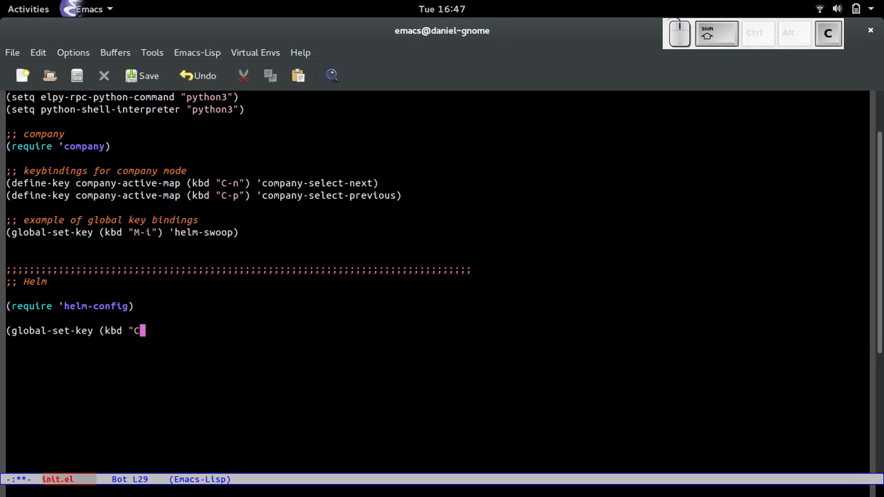
type("-x b\")")
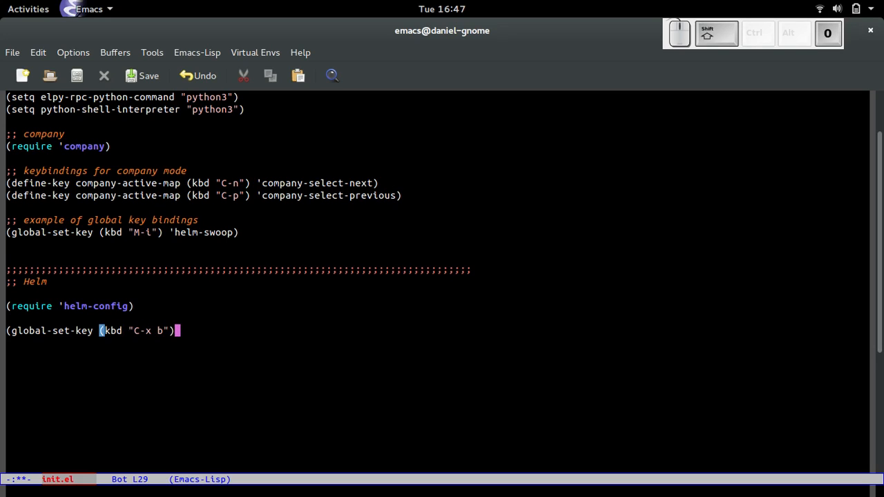
type("'hel")
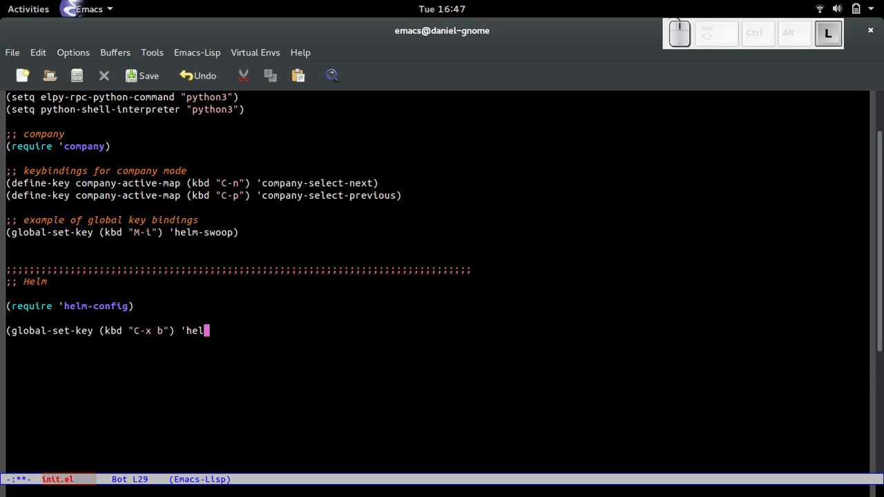
type("-buffers")
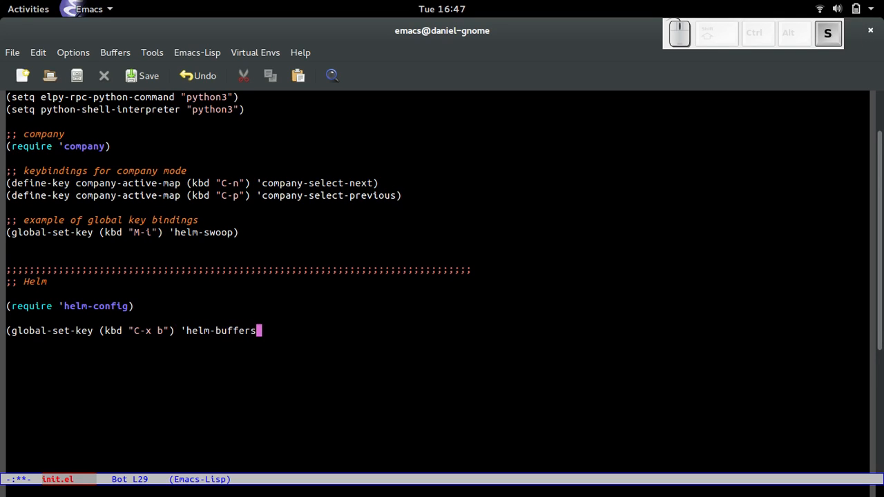
type("-list)")
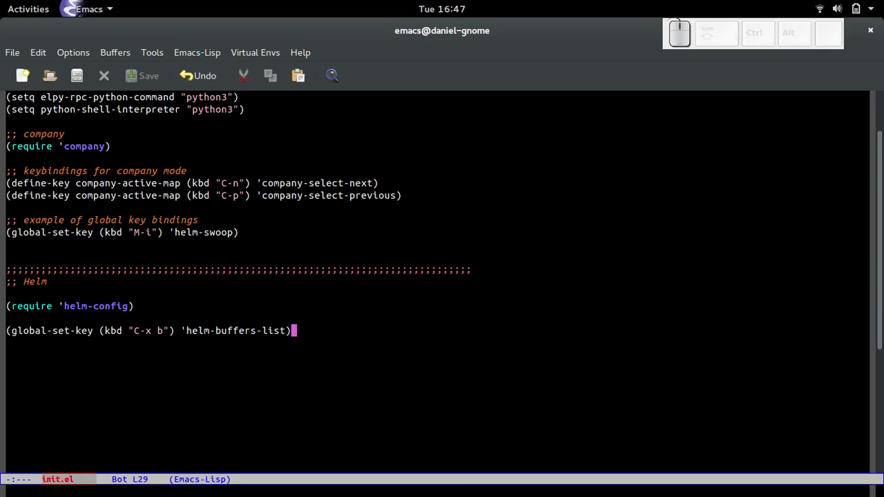
key("ctrl+g")
type("helm")
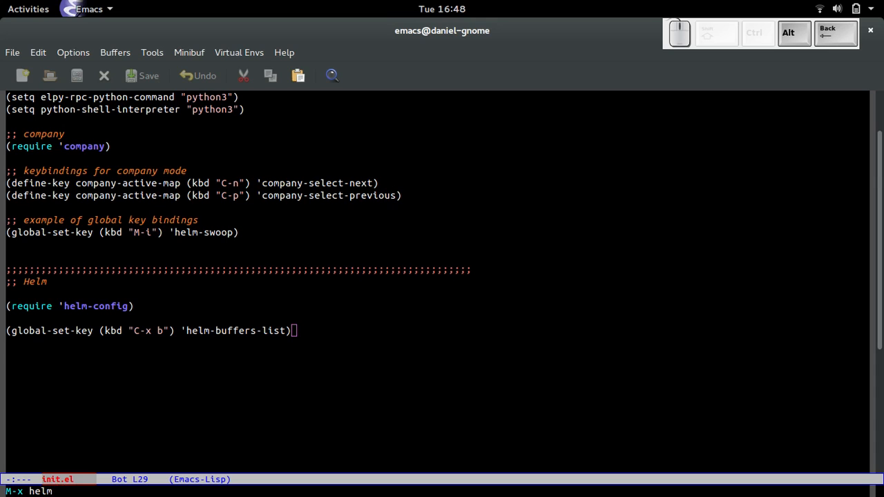
key("Return")
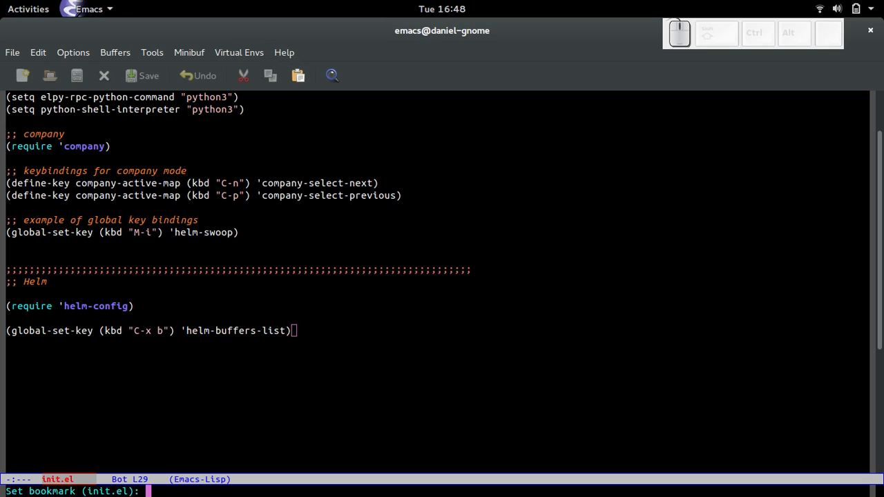
key("Return")
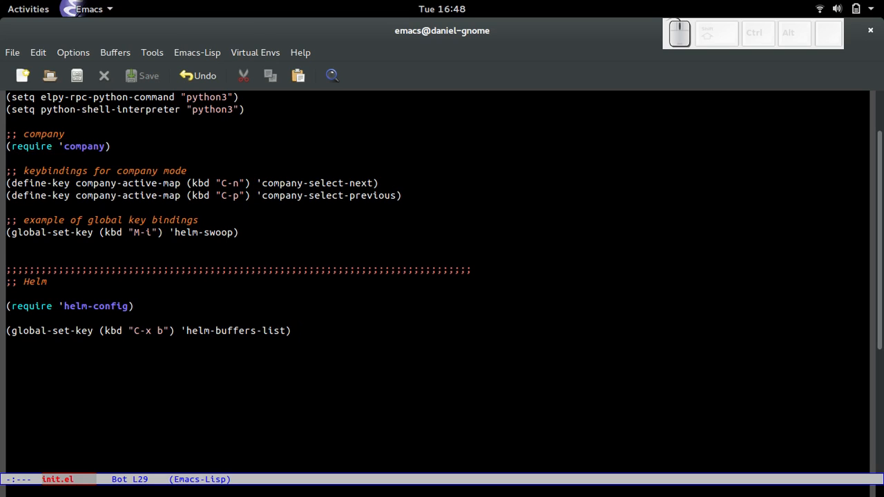
left_click(293, 330)
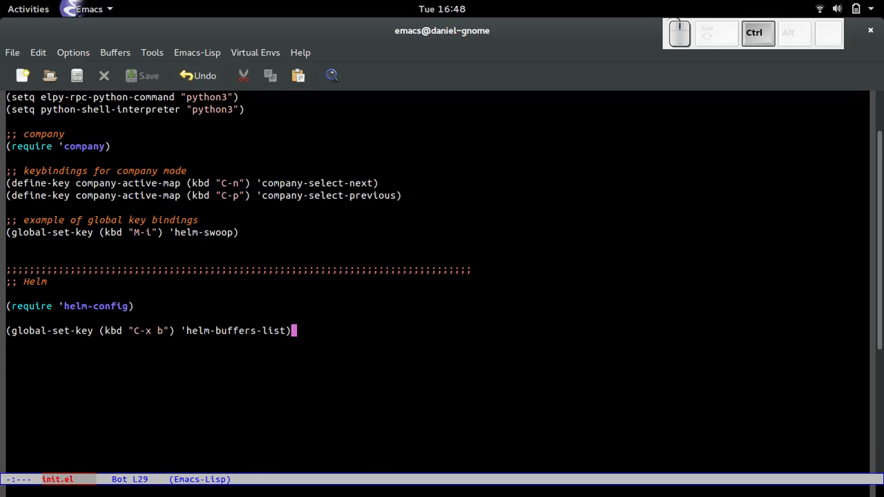
Step: Duplicate the binding line as (global-set-key (kbd "C-x r b") 'helm-bookmarks) and save init.el
key("Return")
type("(global-set-key (kbd \"C-x\") 'helm-buffers-list")
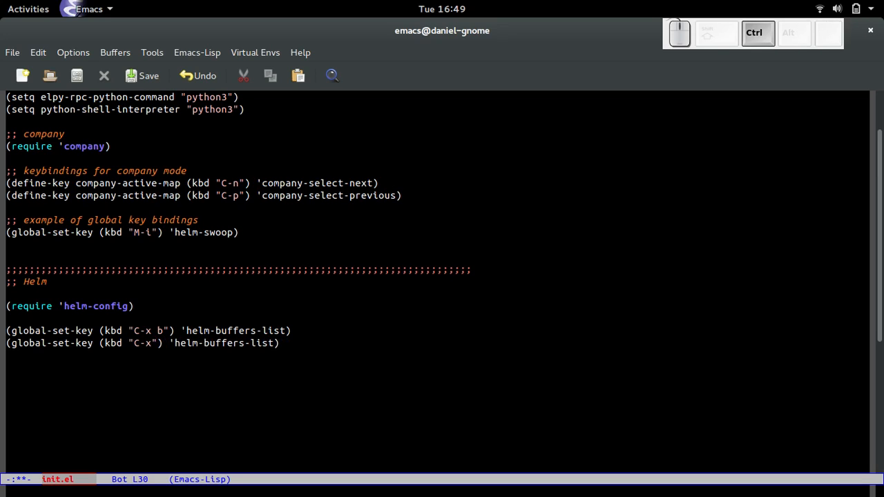
type("r b")
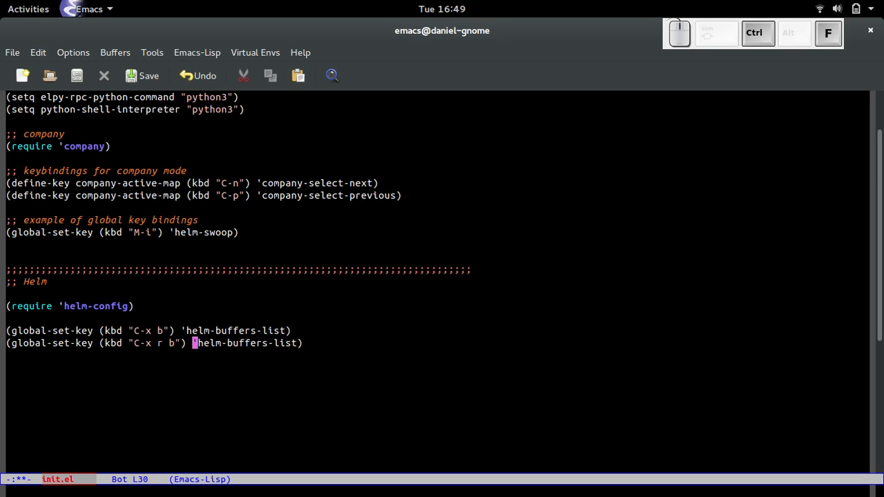
key("BackSpace")
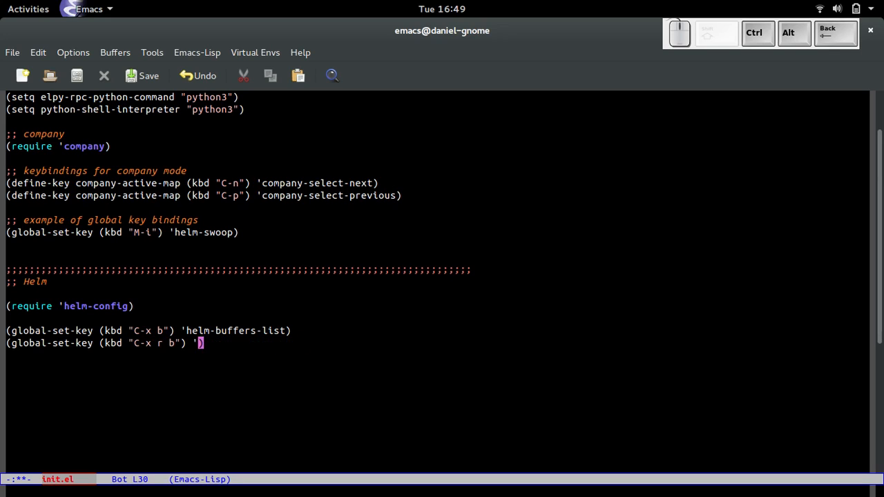
type("helm-book")
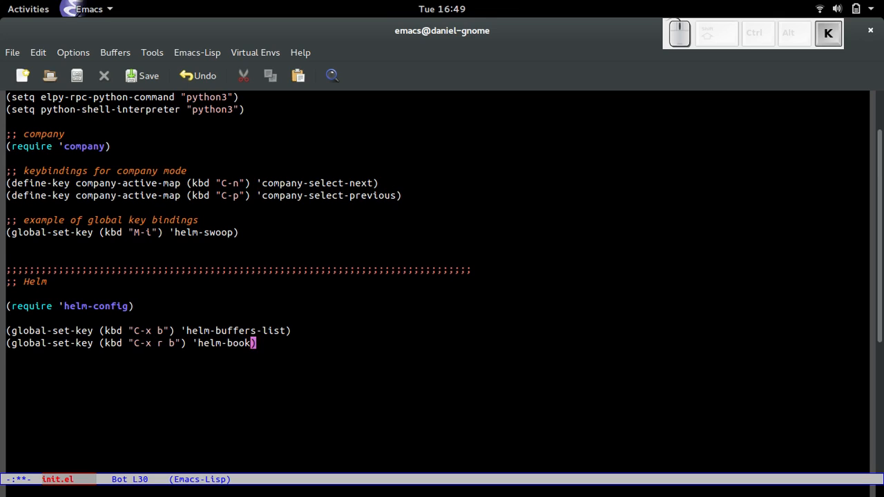
type("marks")
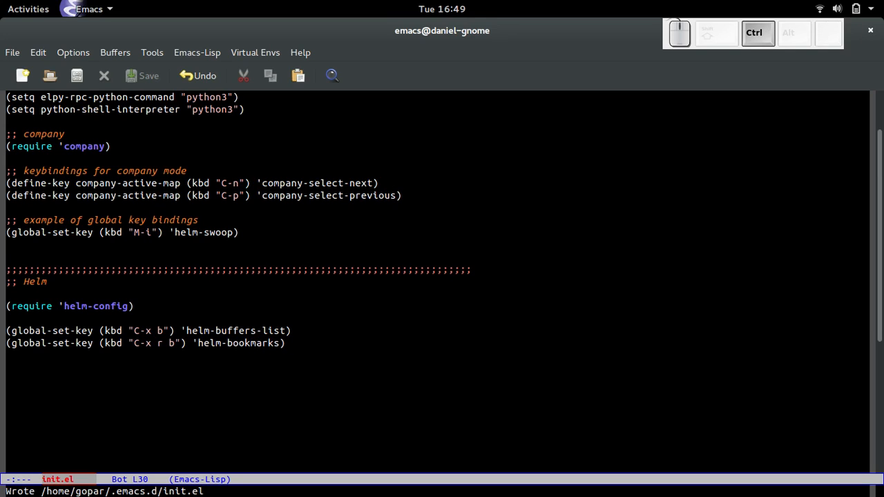
key("C-x r b")
type("(")
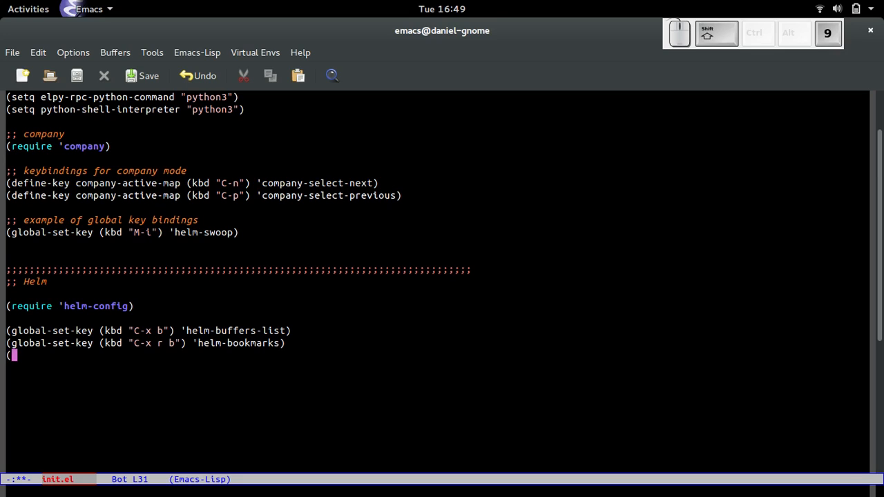
Step: Add (global-set-key (kbd "C-x m") 'helm-M-x), save, and bring up Helm's command candidate list
type("helm-buffers-list")
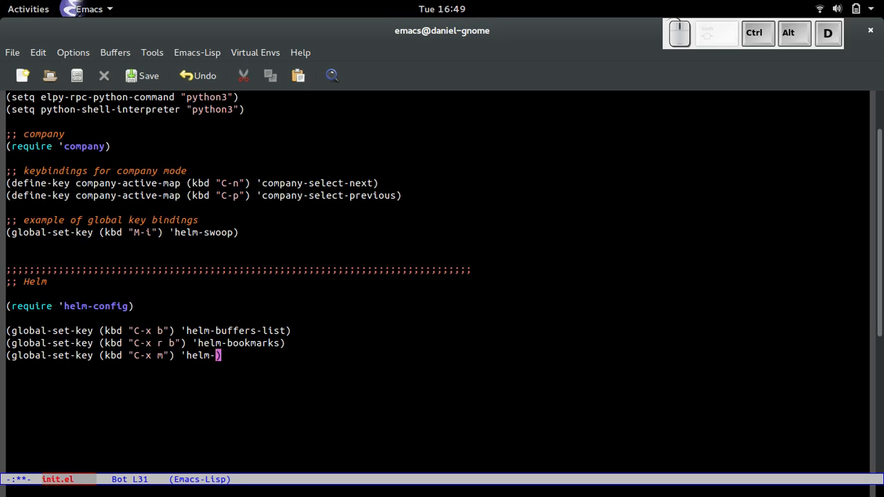
type("M-")
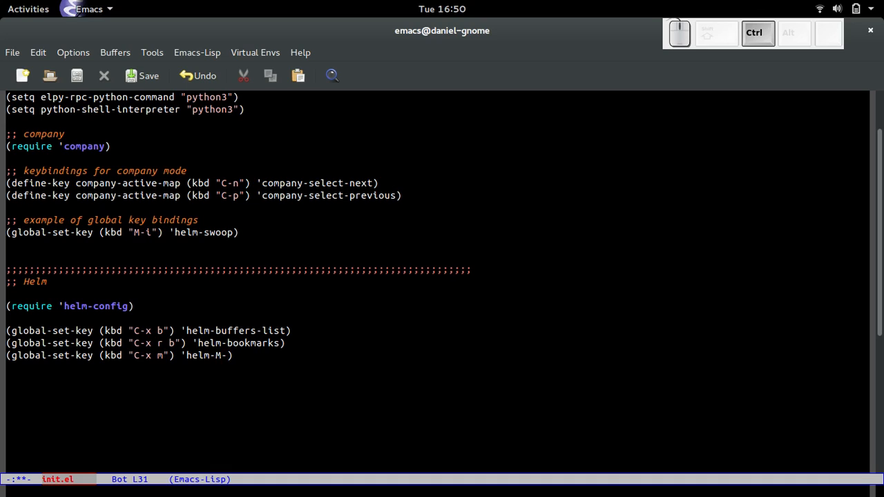
key("ctrl+g")
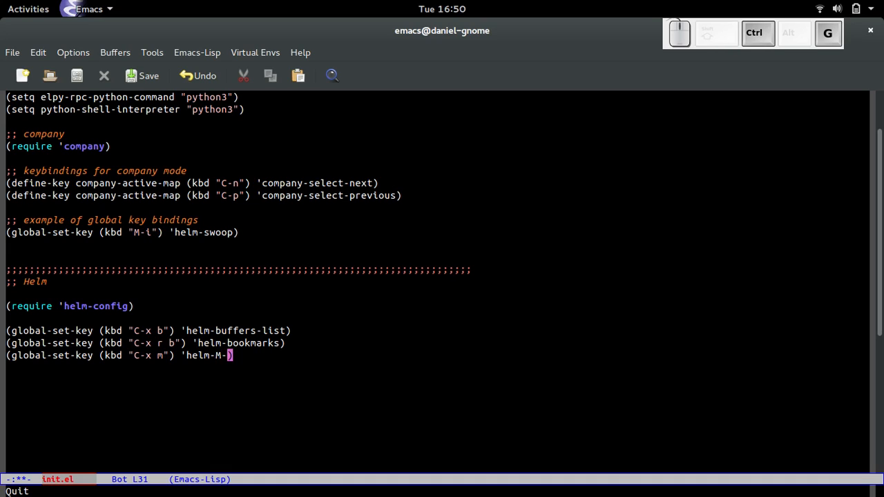
type("X")
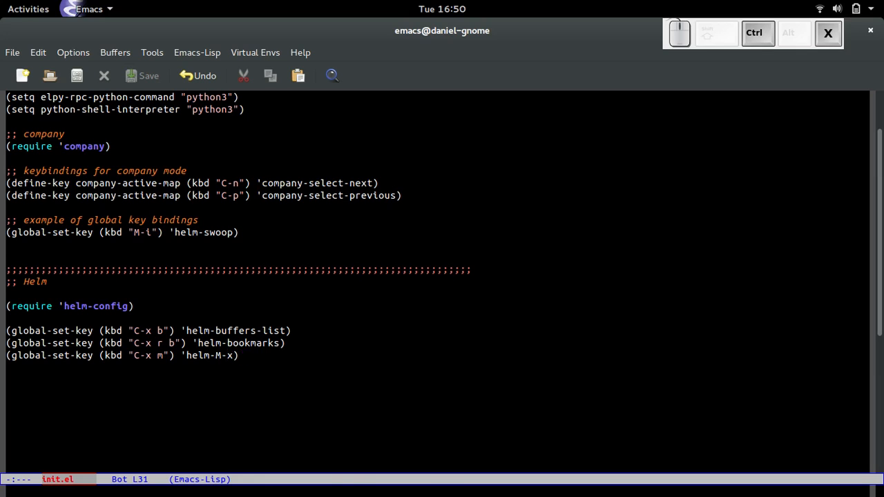
key("M-x")
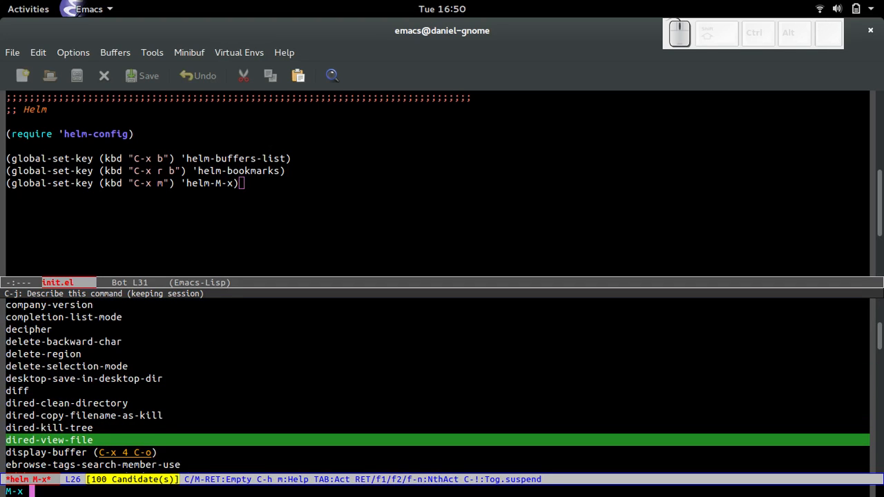
Step: Filter Helm's command list by 'helm' and 'color', then close the list
type("helm")
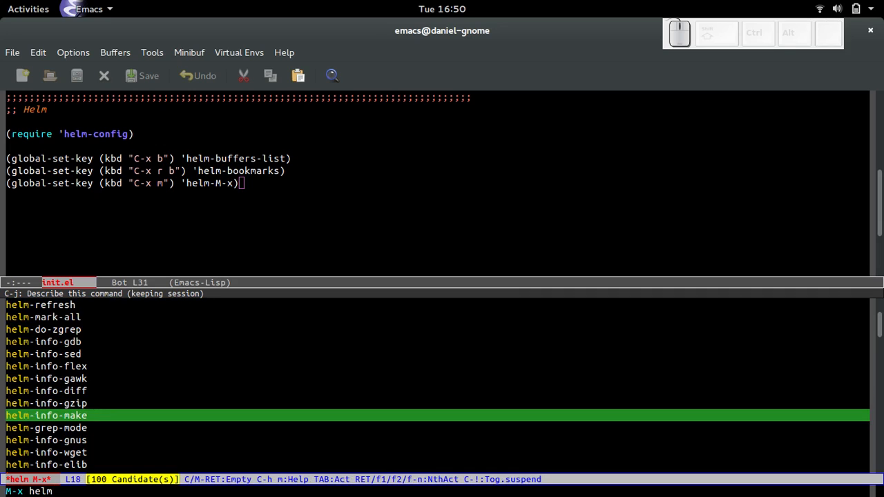
type("c")
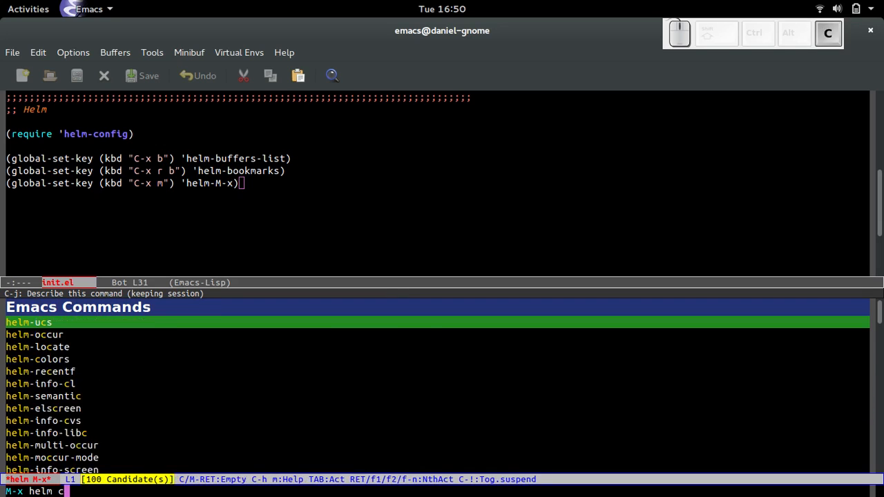
type("olor")
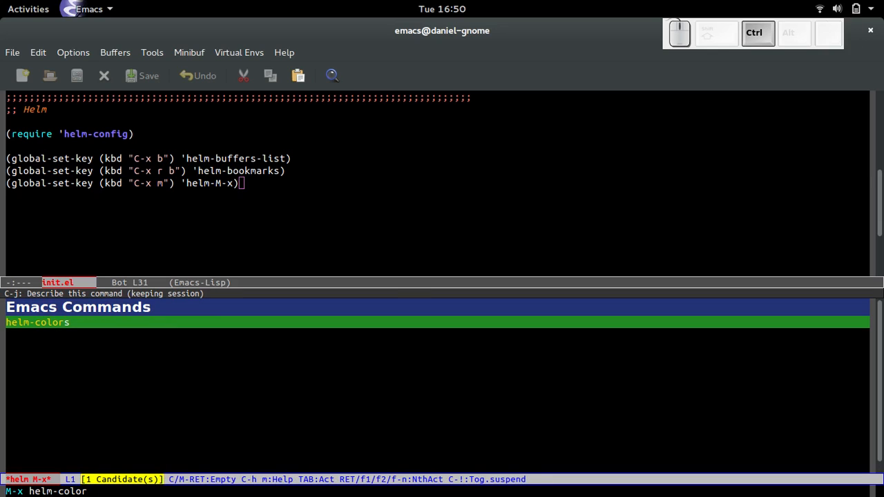
key("BackSpace")
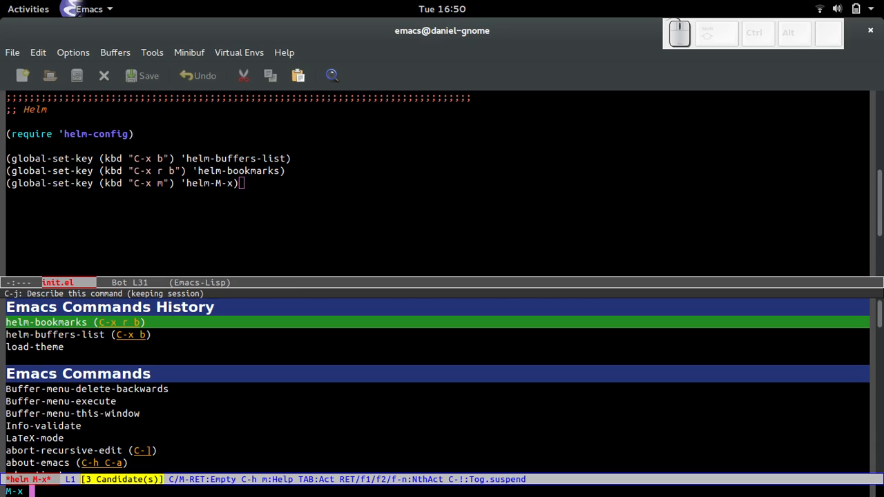
type("color")
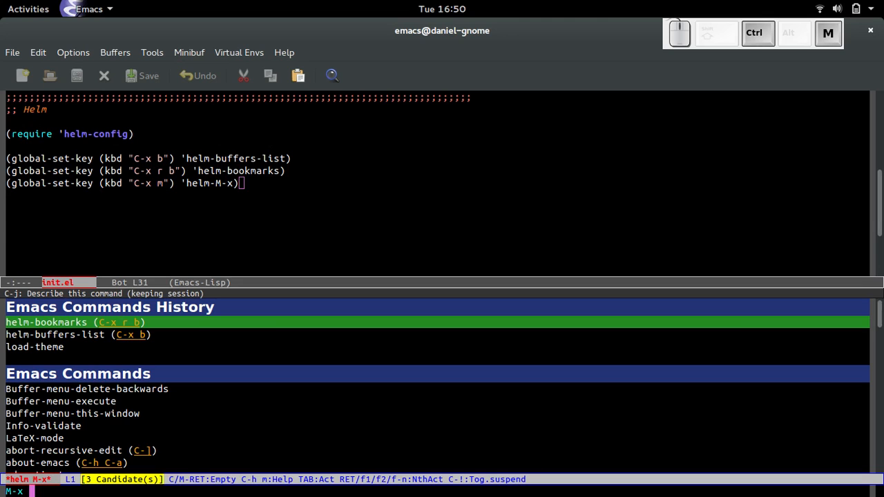
key("Escape")
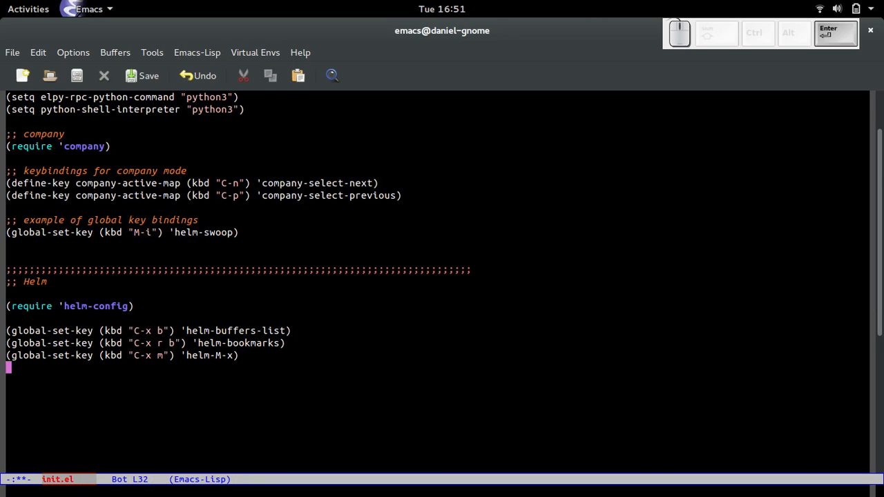
Step: Duplicate the bookmarks line as (global-set-key (kbd "M-y") 'helm-show-kill-ring) and try M-y
type("bookmarks)")
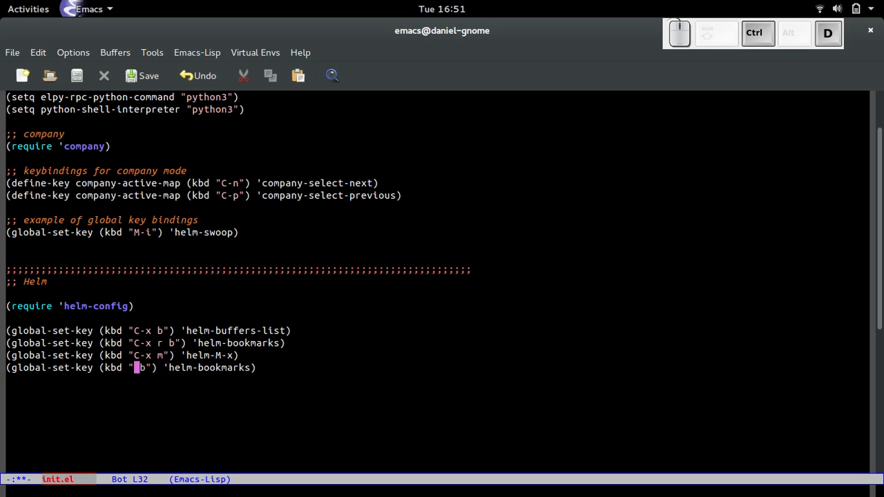
type("M-y")
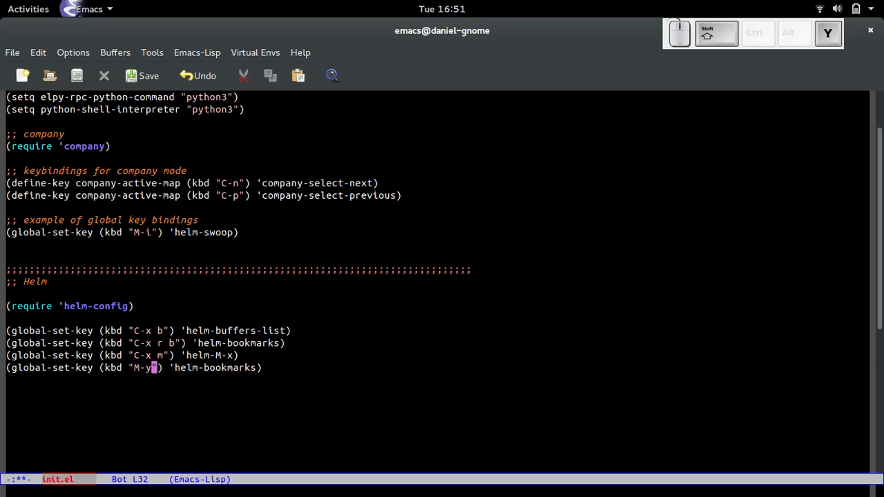
key("ctrl+f")
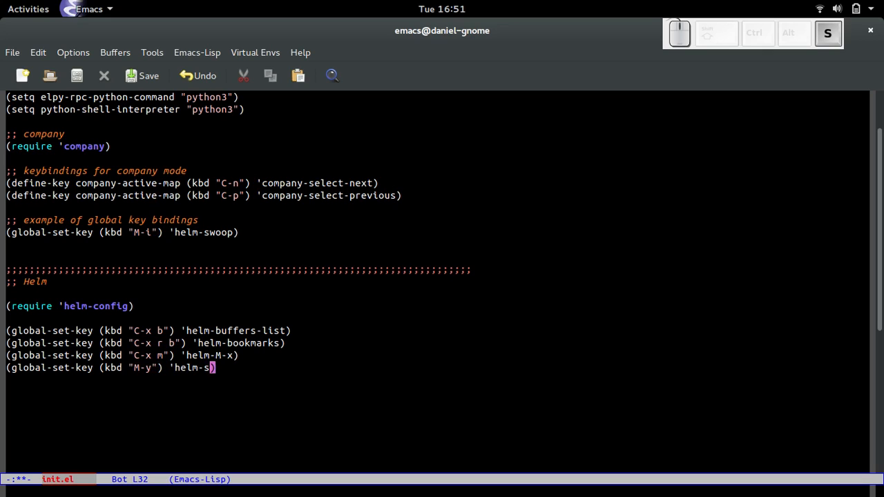
type("how-kill-ring")
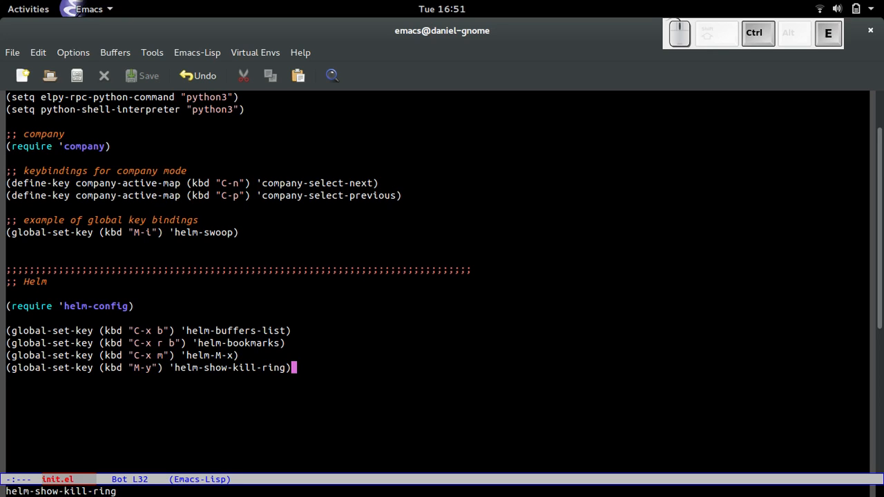
key("M-y")
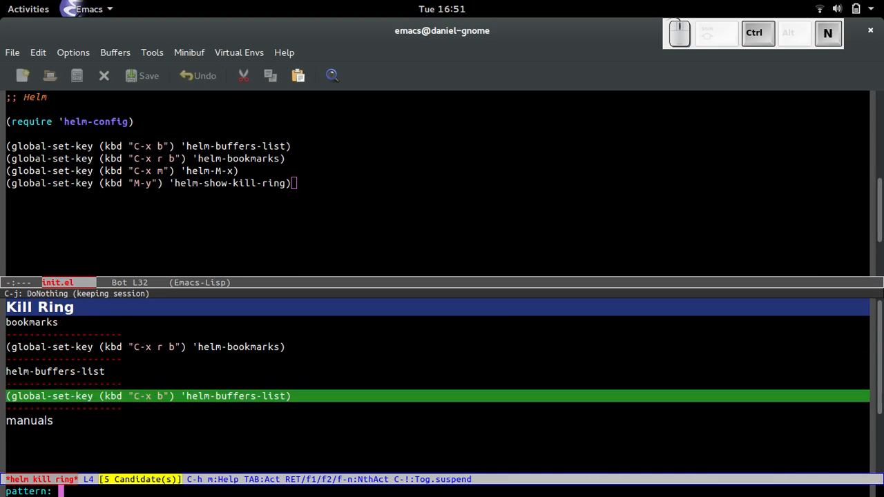
key("Down")
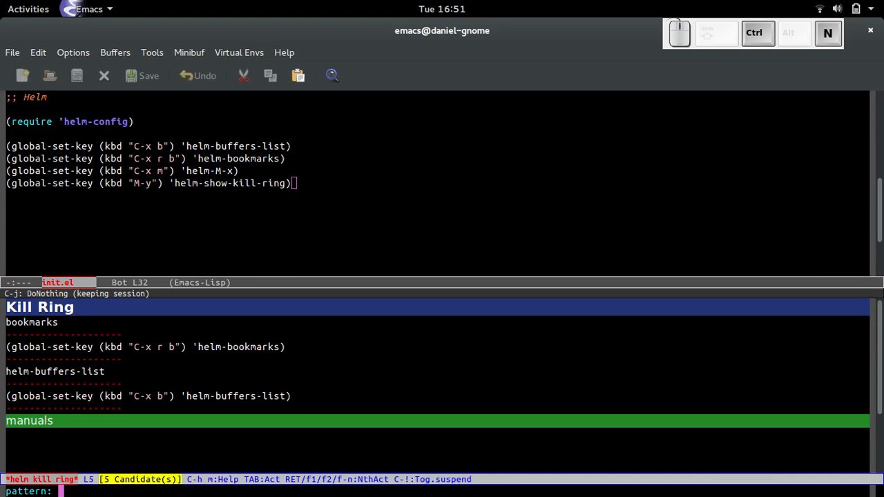
key("Up")
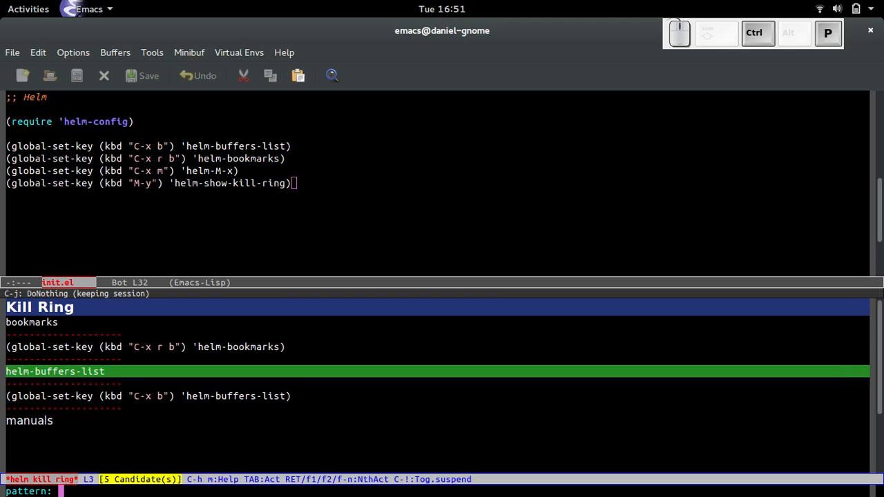
key("Up")
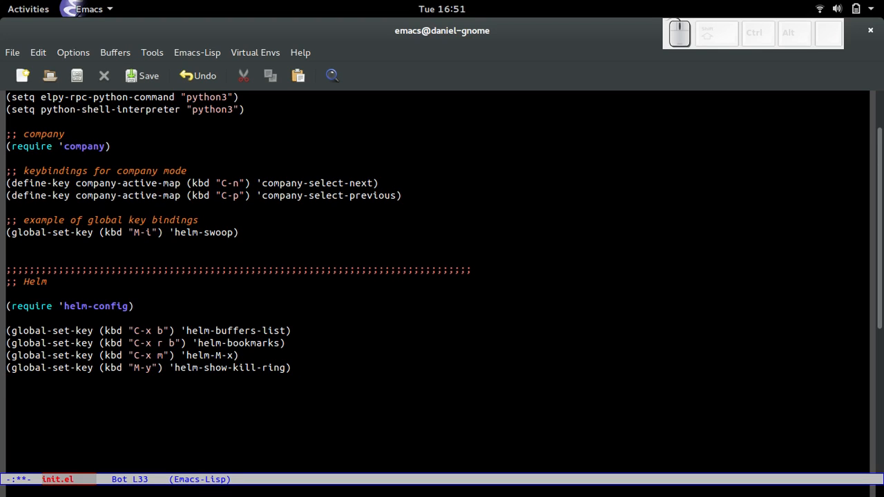
key("M-y")
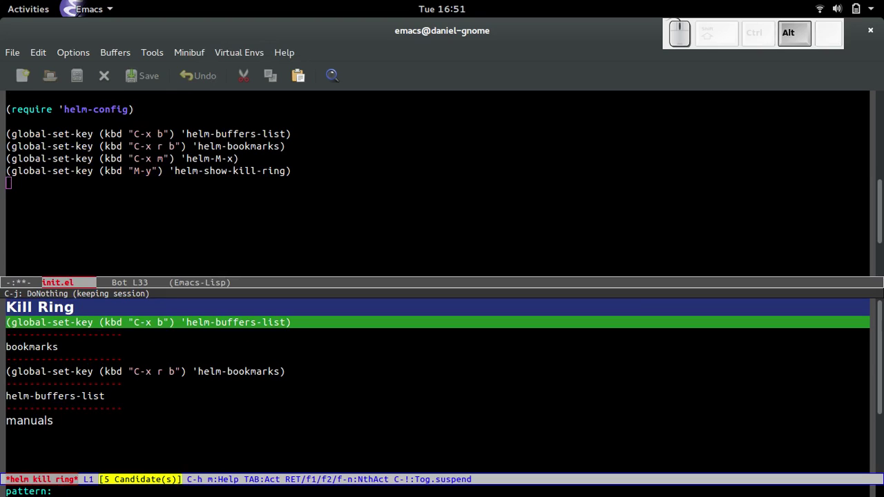
key("Return")
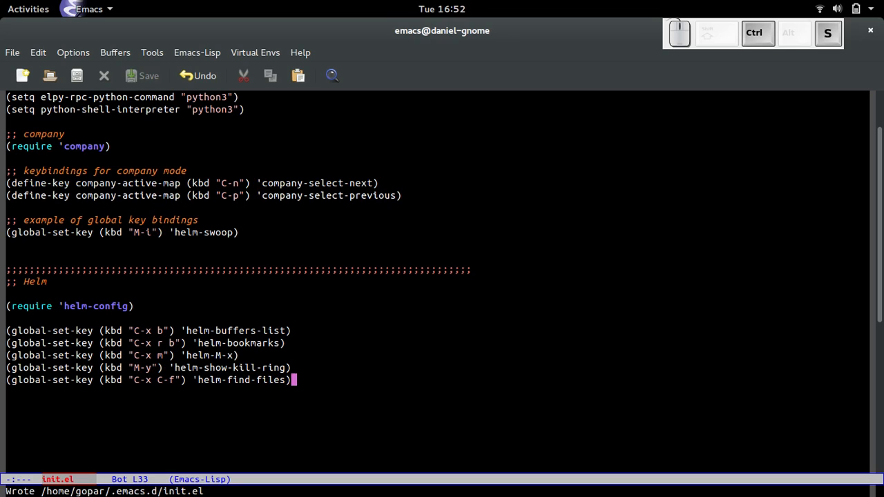
Step: Bring up the find-file prompt with C-x C-f and try path completion
key("ctrl+x ctrl+f")
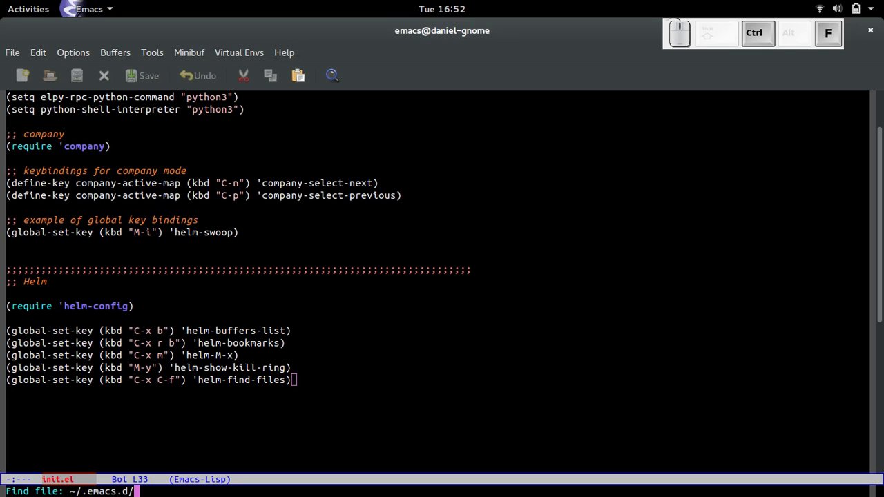
key("Tab")
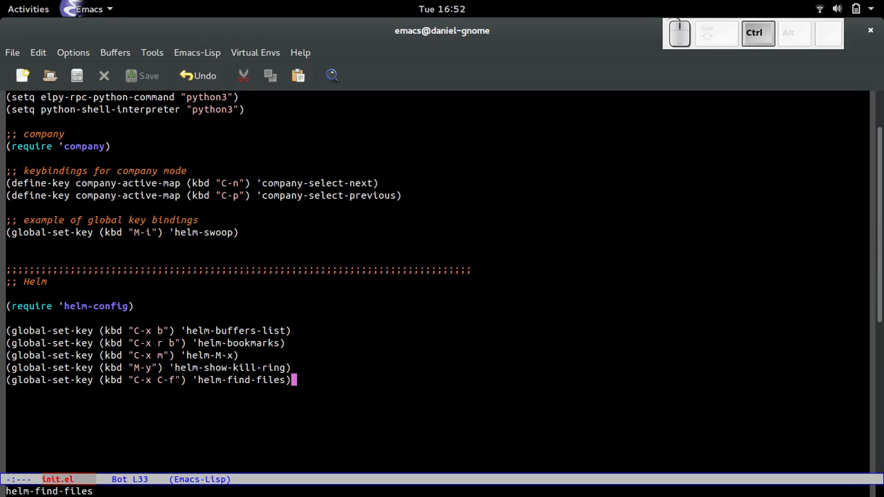
key("C-x C-f")
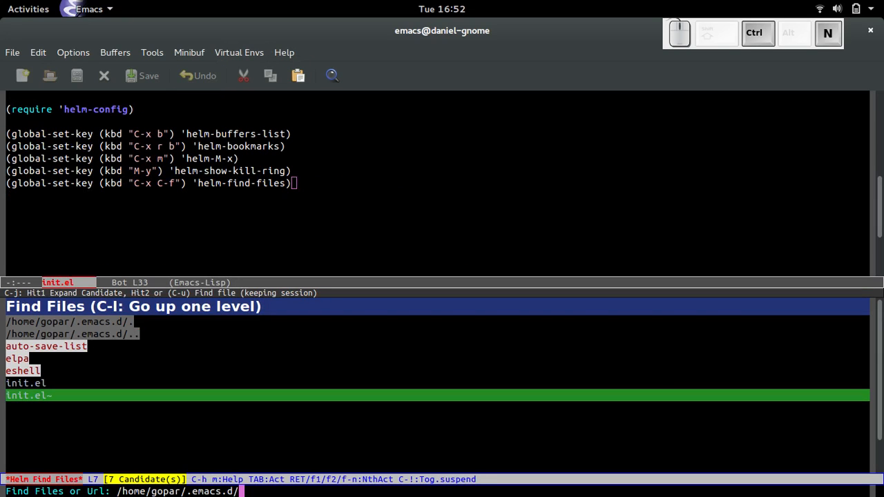
key("Up")
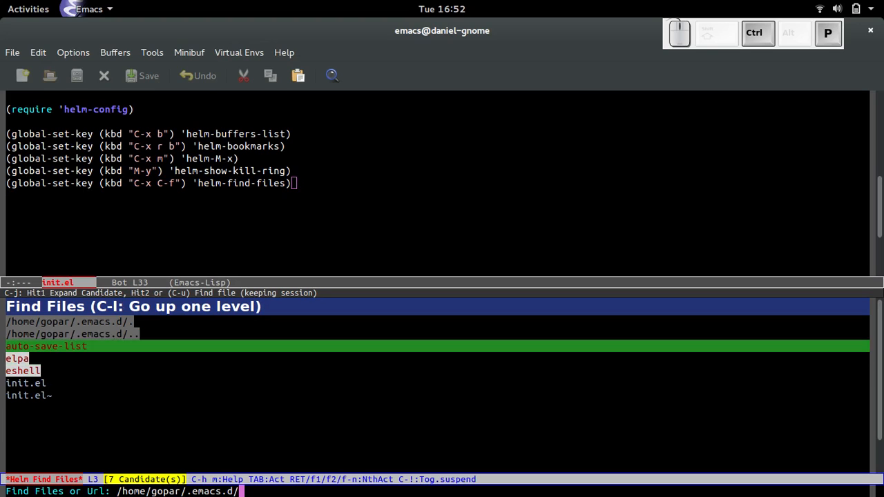
key("Tab")
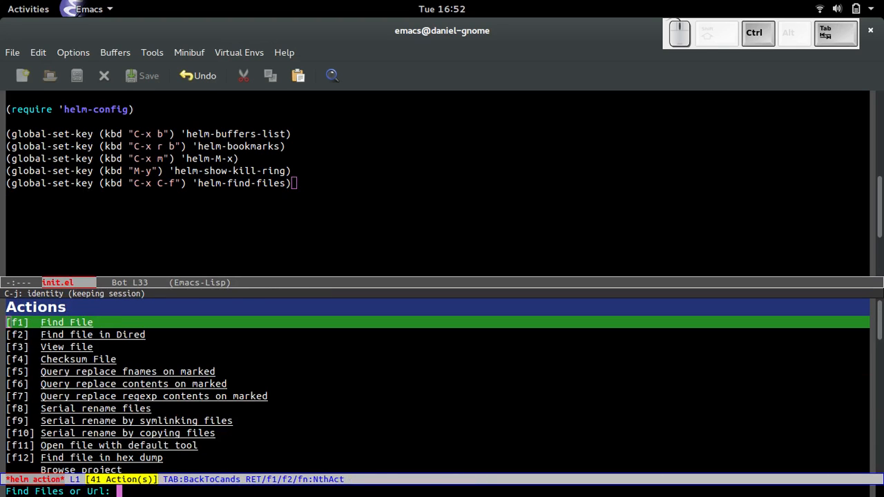
key("Return")
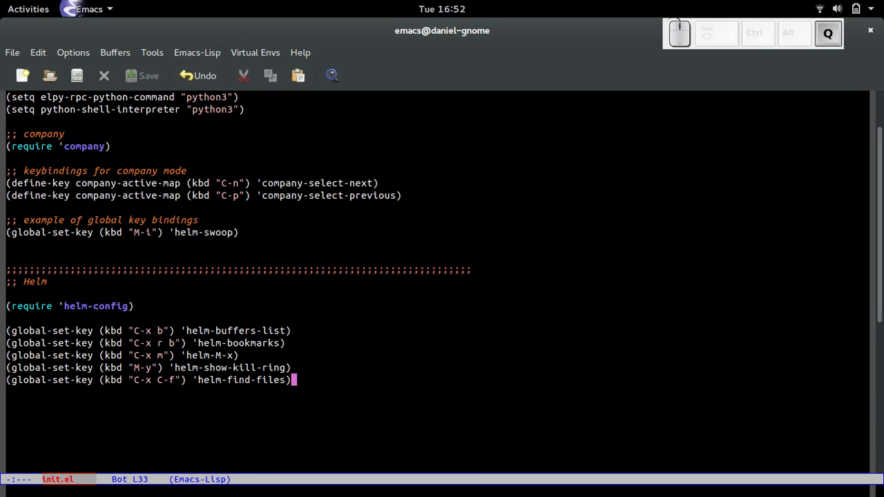
Step: Add (define-key helm-map (kbd "<tab>") 'helm-execute-persisten-action) below the require line and open Helm's file finder
key("ctrl+p")
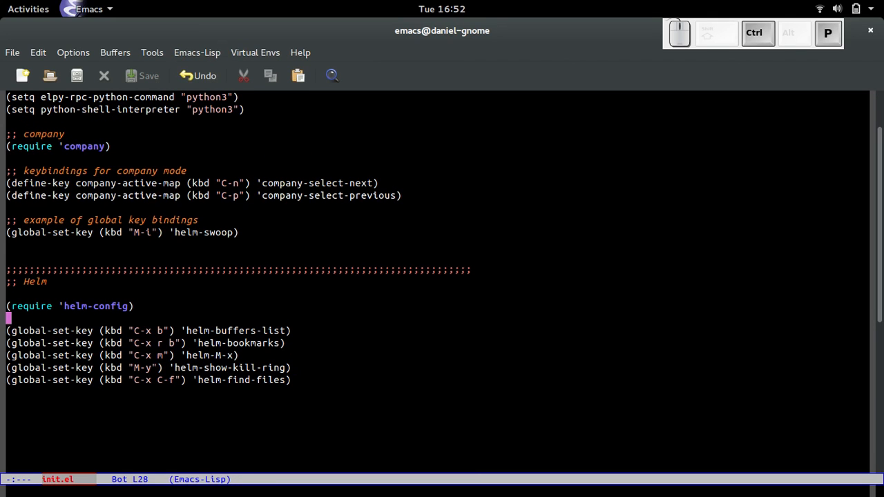
key("Return")
type("(")
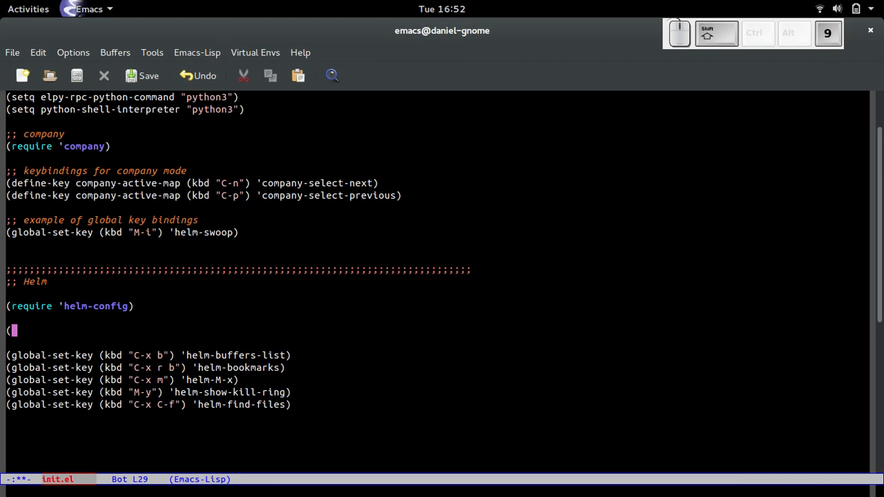
type("define-key")
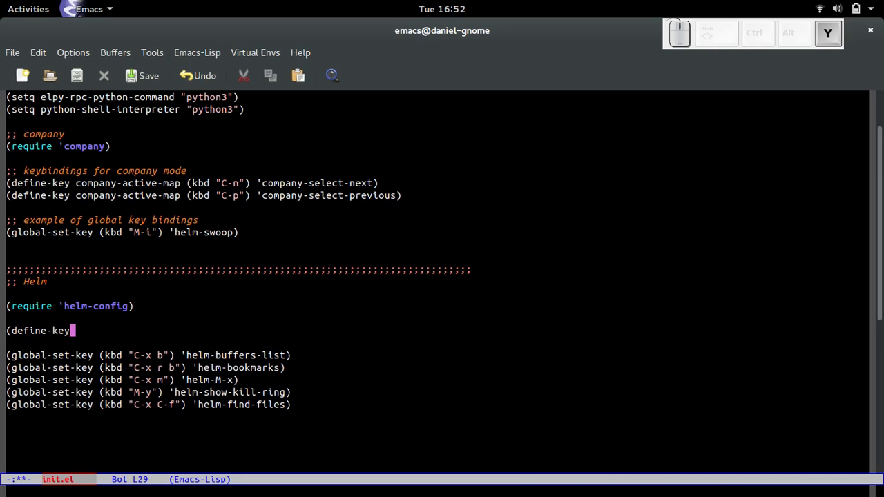
type("helm-map")
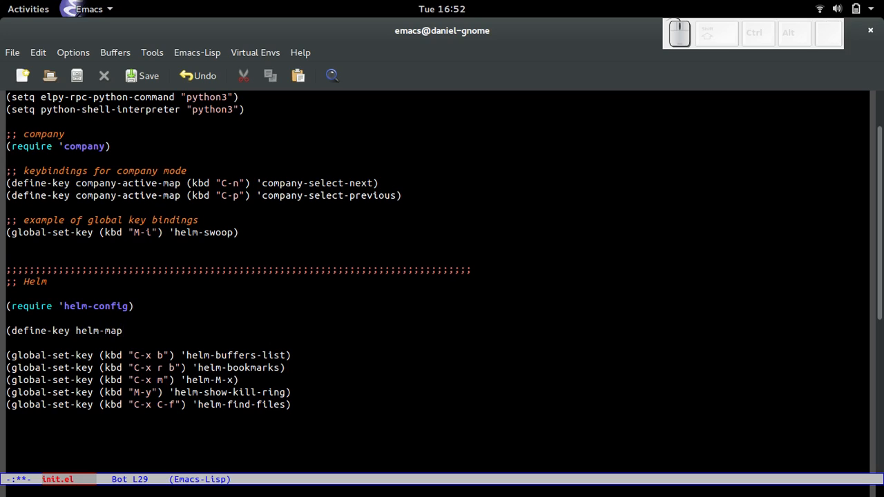
type("(kbd")
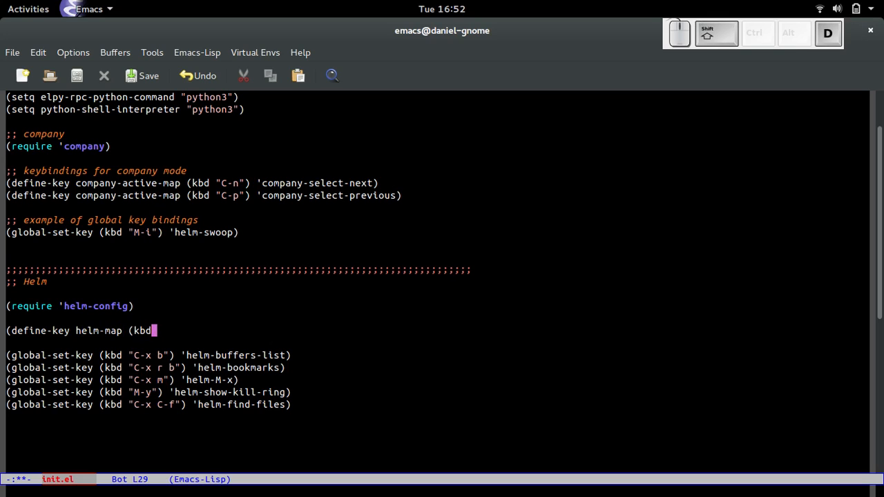
type("\"<tab")
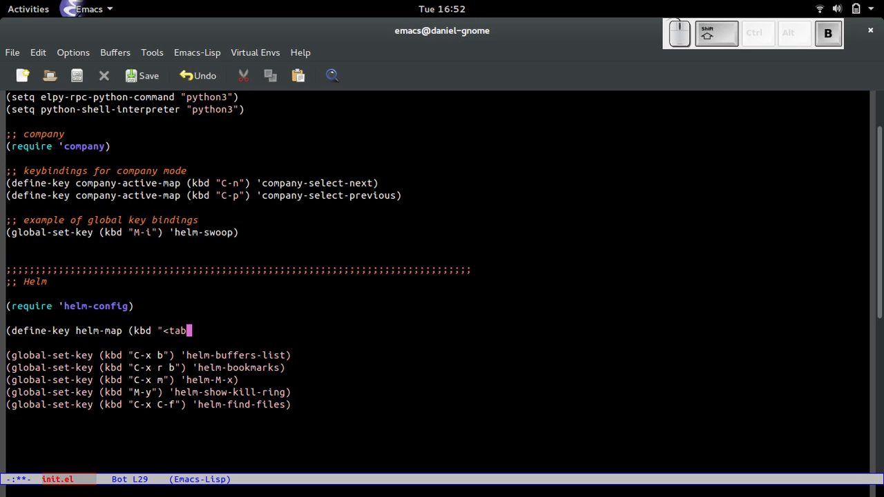
type(">\") 'h")
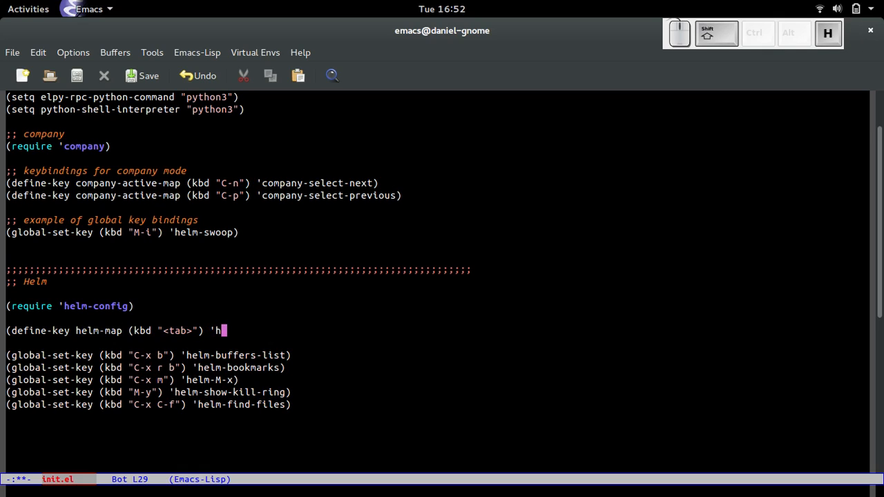
type("elm-execute-")
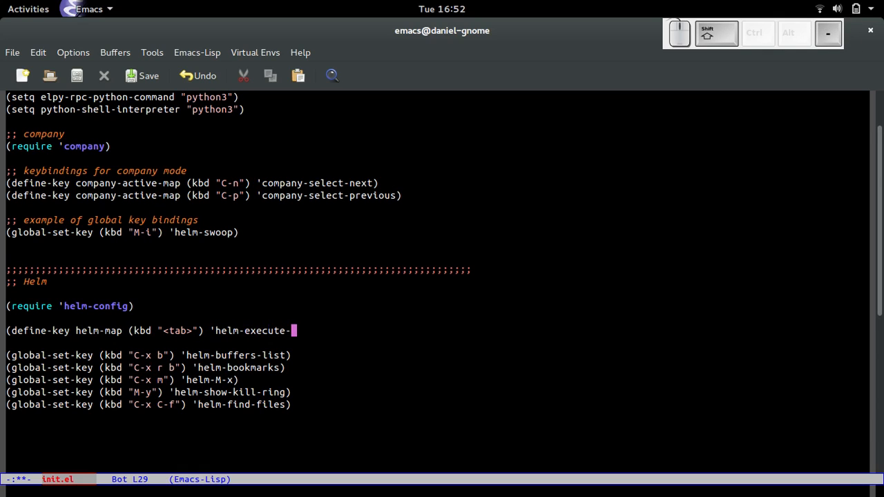
type("persiste")
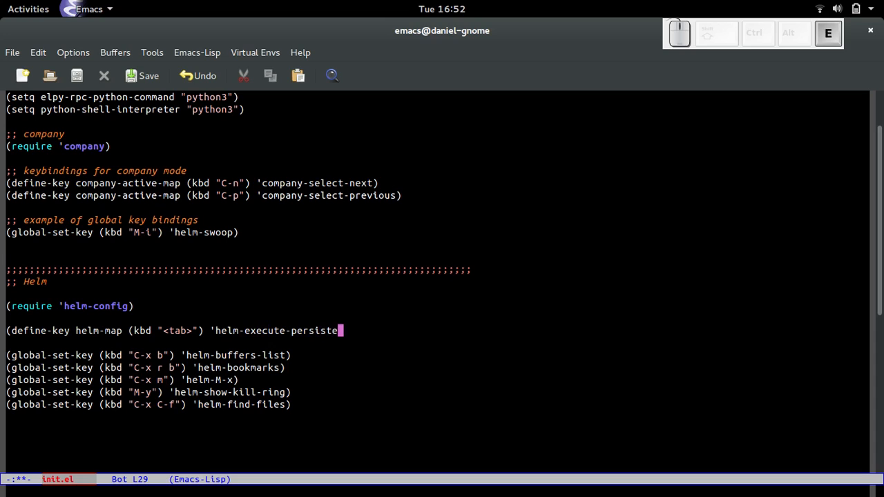
type("n-action)")
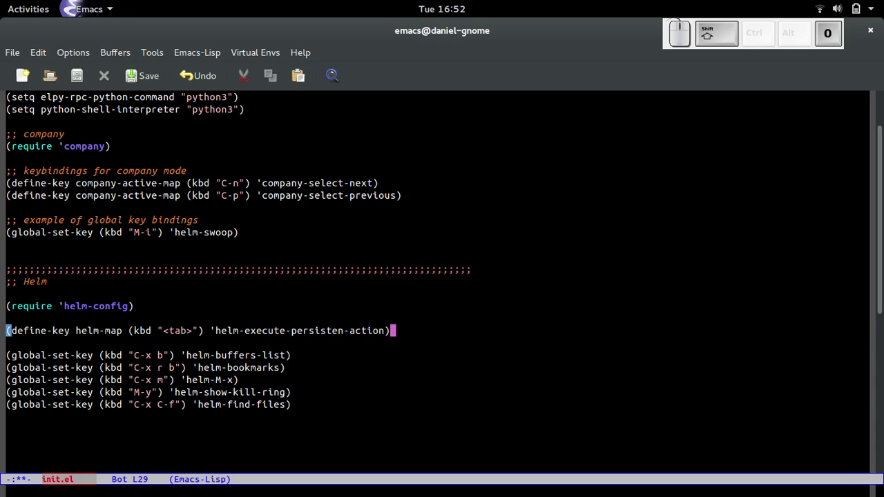
key("ctrl+s")
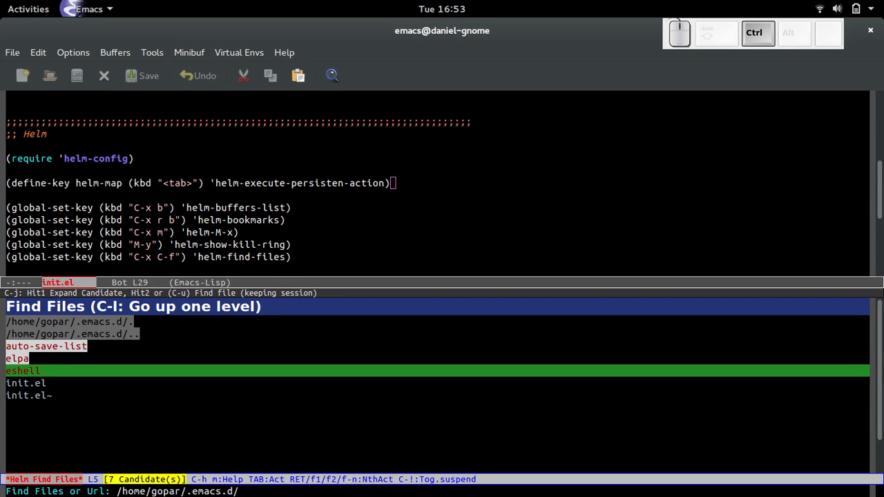
Step: Try tab in Helm's file finder and close it
key("Tab")
type("t")
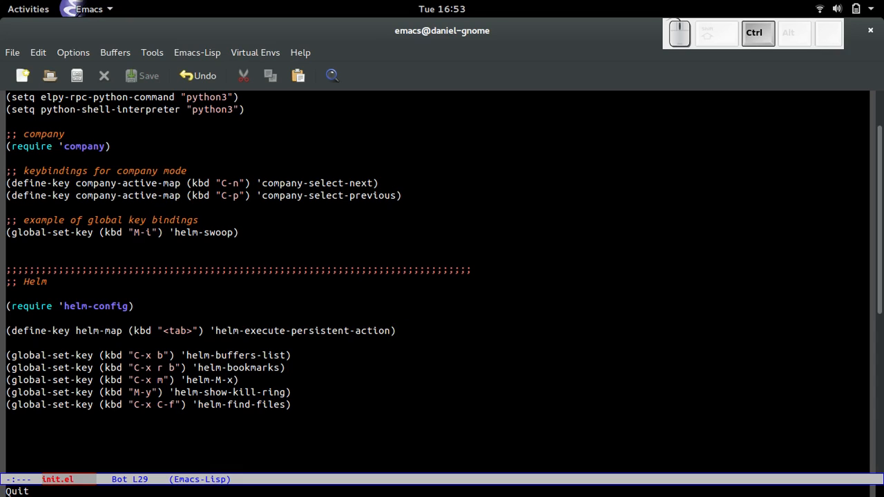
key("ctrl+x ctrl+f")
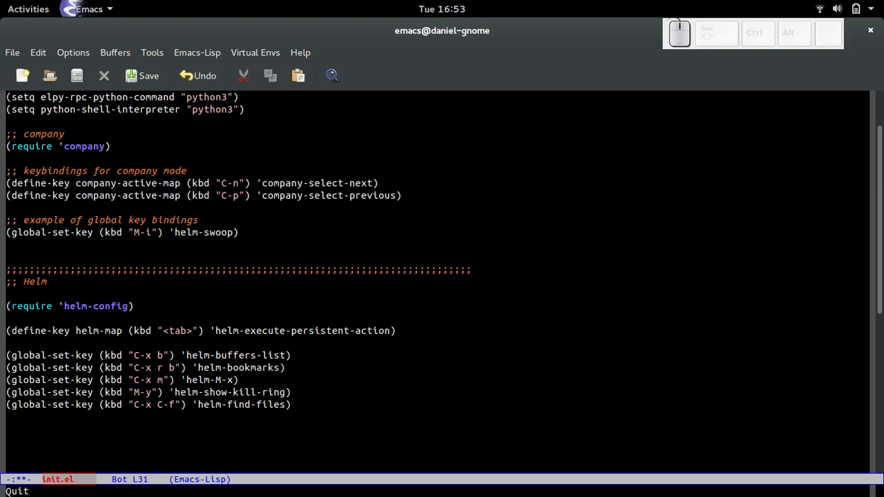
left_click(292, 356)
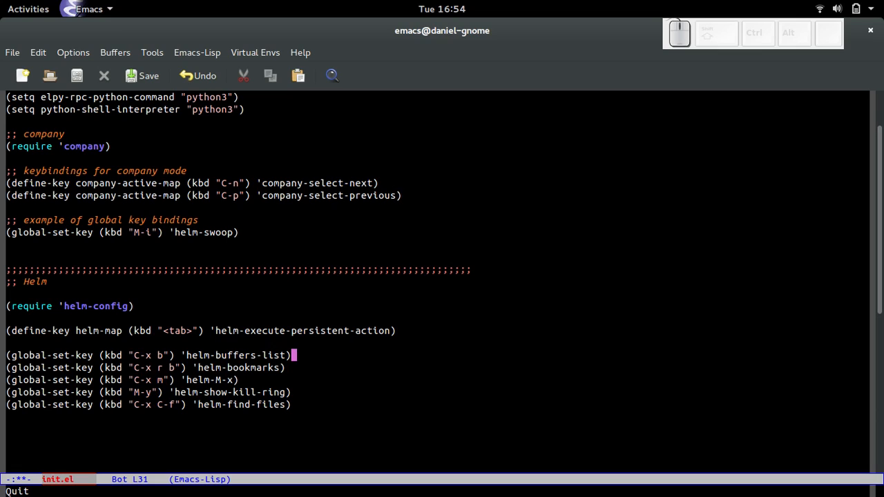